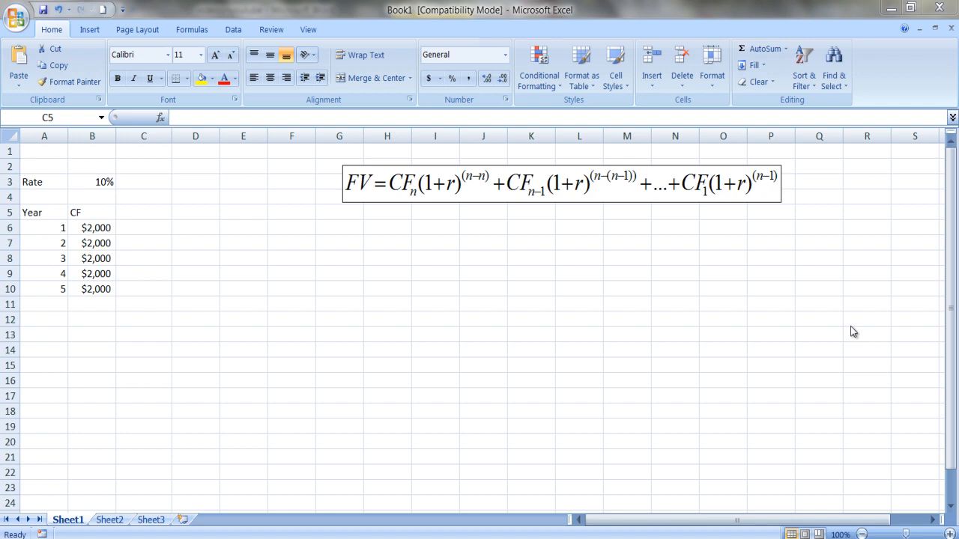
{"action": "mouse_move", "coordinate": [375, 208]}
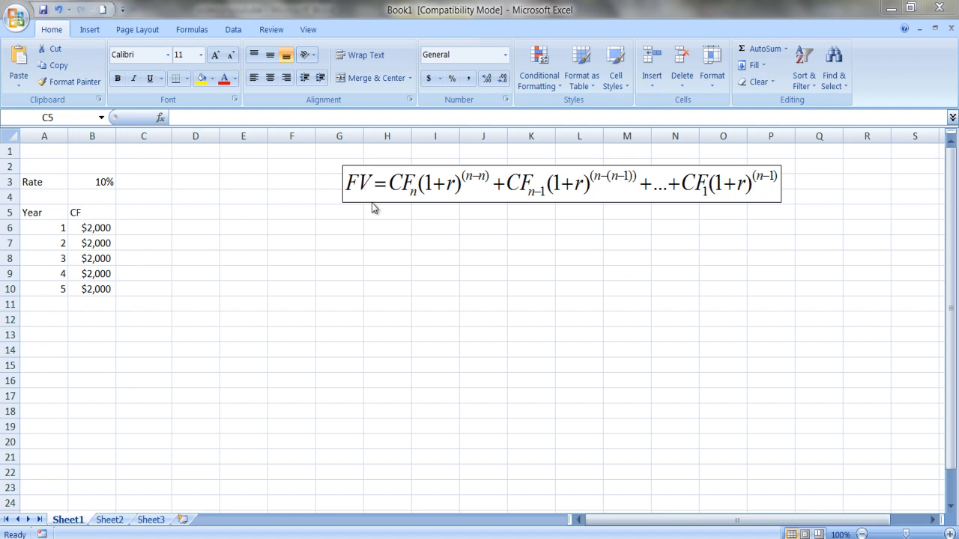
{"action": "mouse_move", "coordinate": [452, 220]}
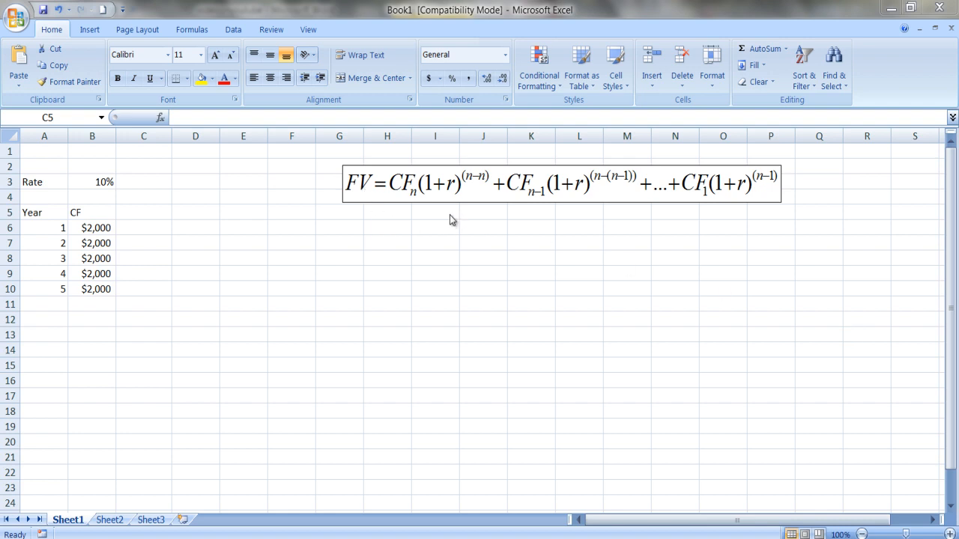
{"action": "mouse_move", "coordinate": [122, 293]}
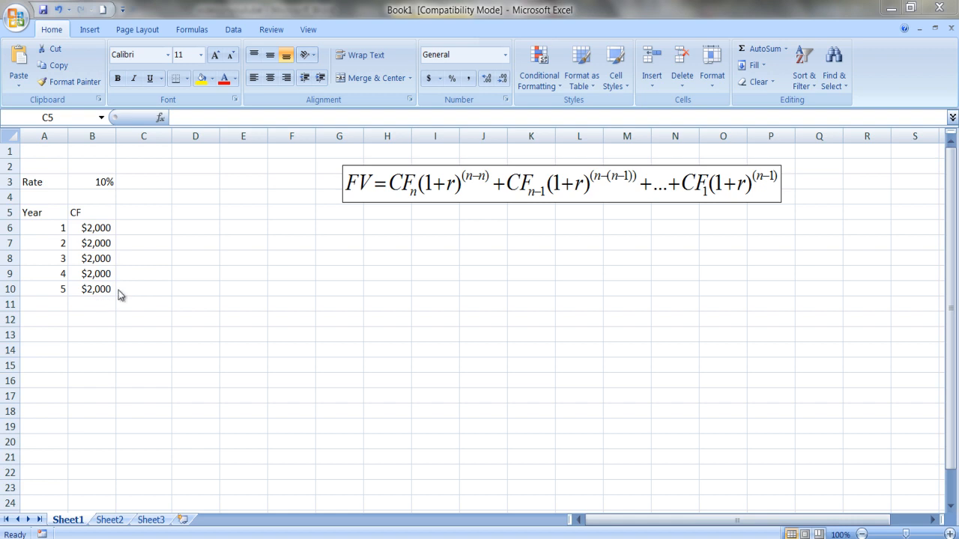
{"action": "mouse_move", "coordinate": [149, 257]}
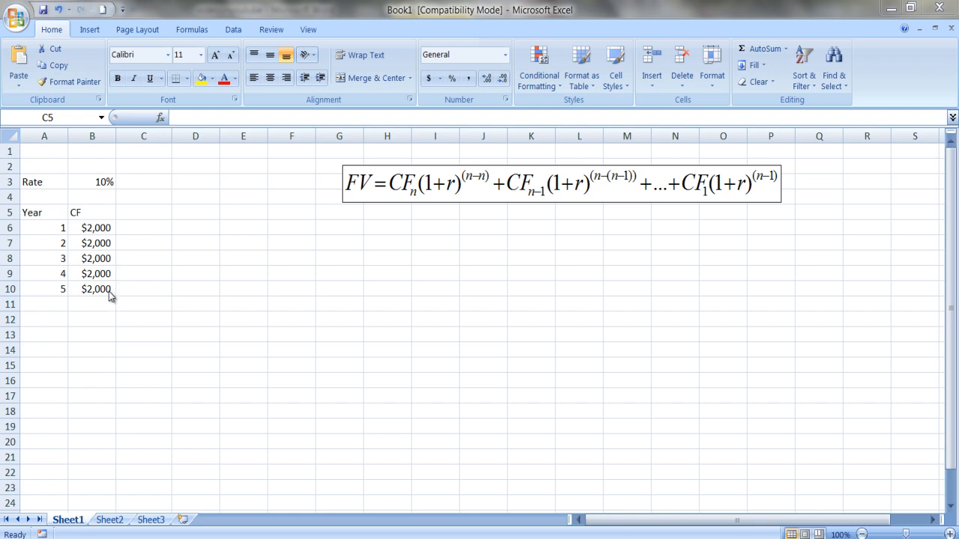
{"action": "mouse_move", "coordinate": [63, 300]}
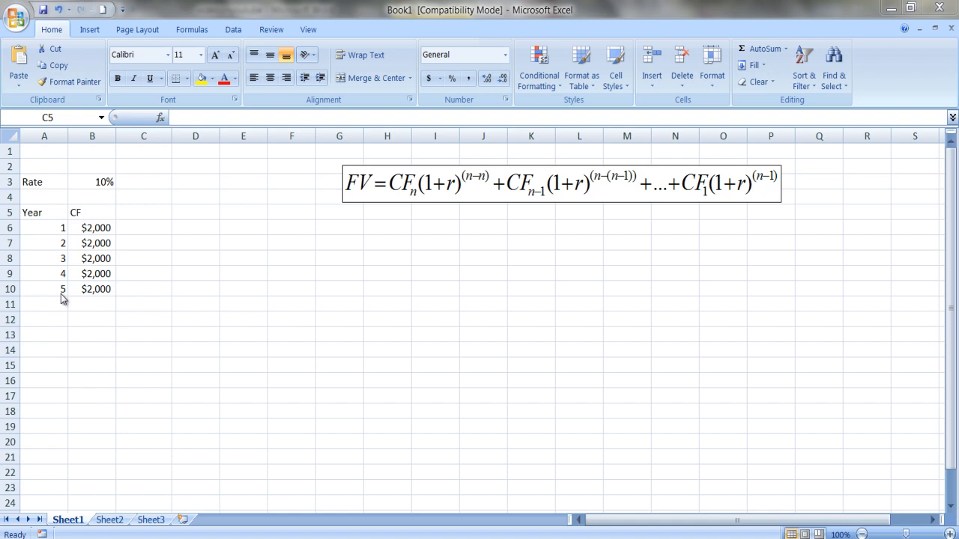
{"action": "mouse_move", "coordinate": [93, 301]}
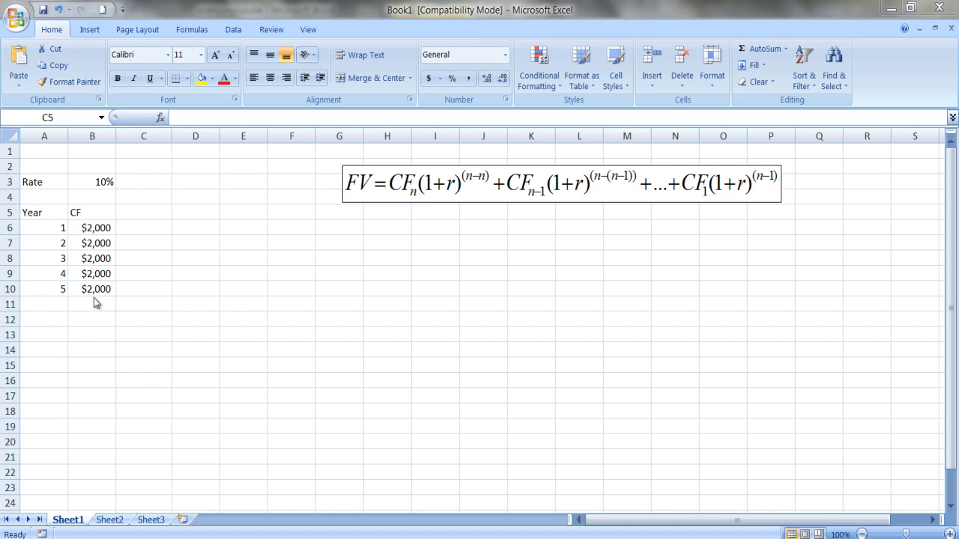
{"action": "mouse_move", "coordinate": [105, 296]}
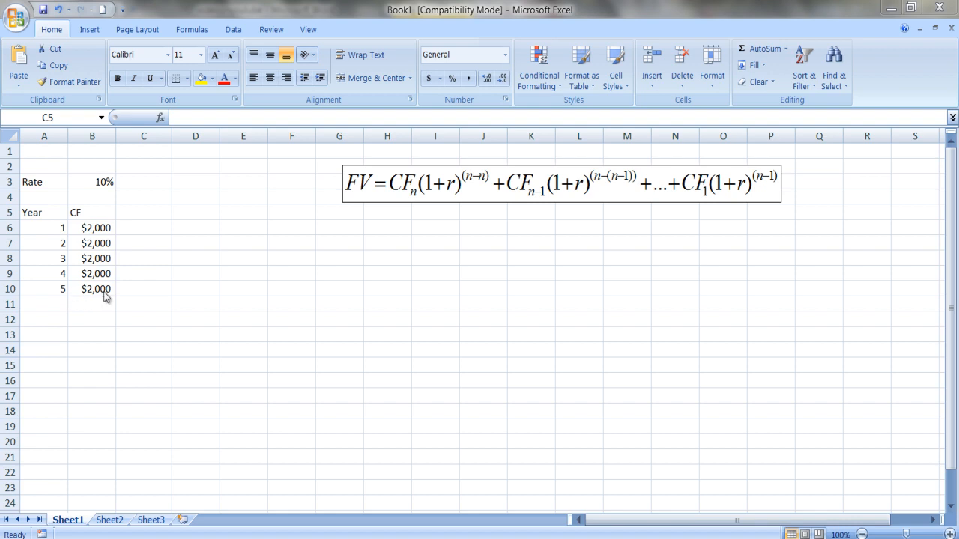
{"action": "mouse_move", "coordinate": [93, 296]}
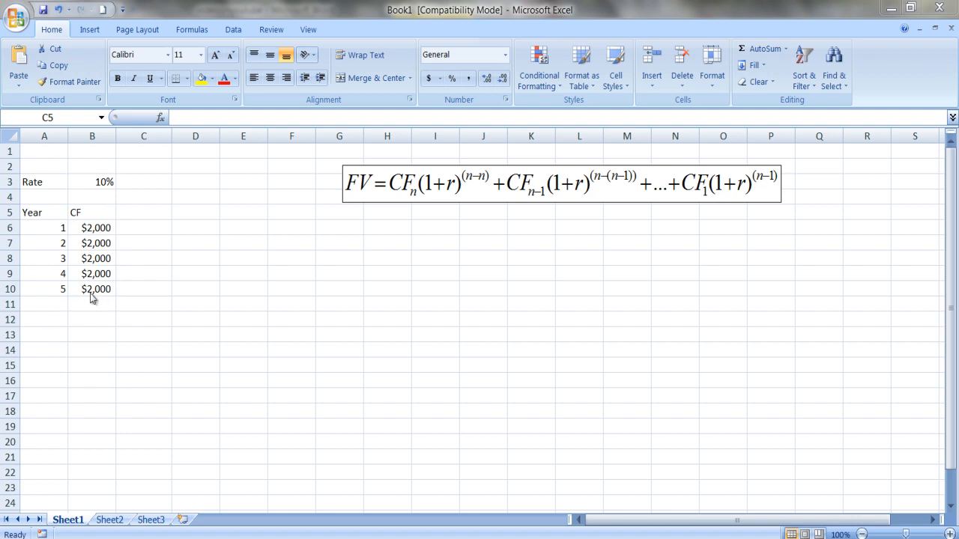
{"action": "mouse_move", "coordinate": [105, 300]}
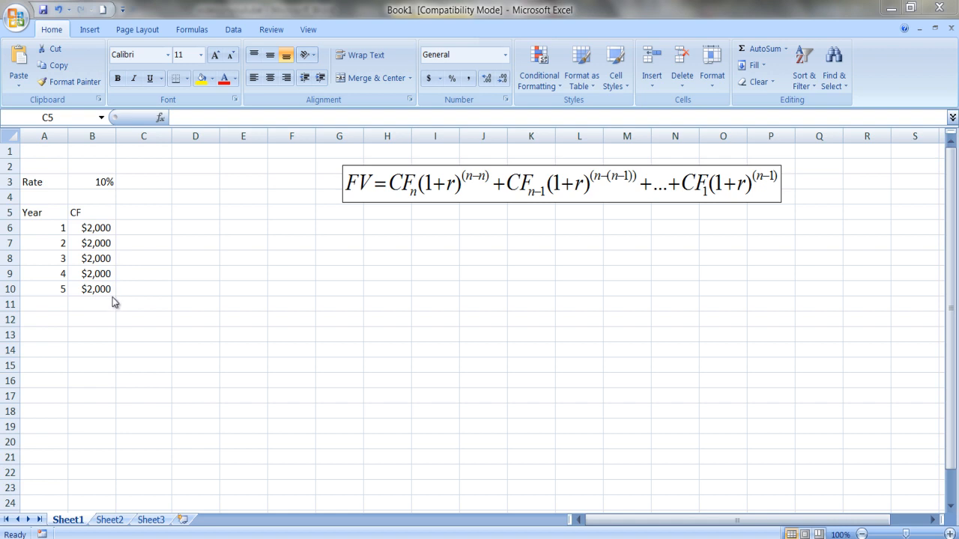
{"action": "mouse_move", "coordinate": [208, 345]}
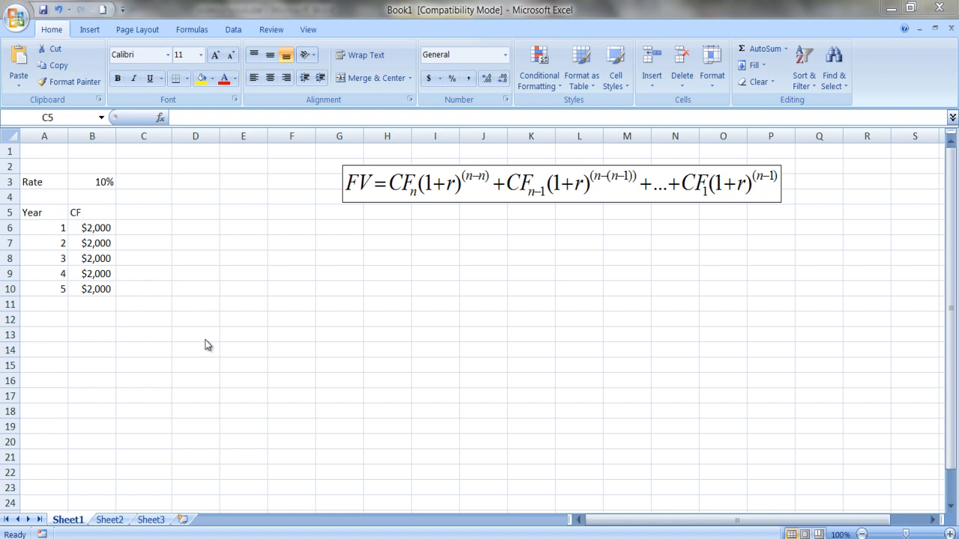
{"action": "mouse_move", "coordinate": [123, 292]}
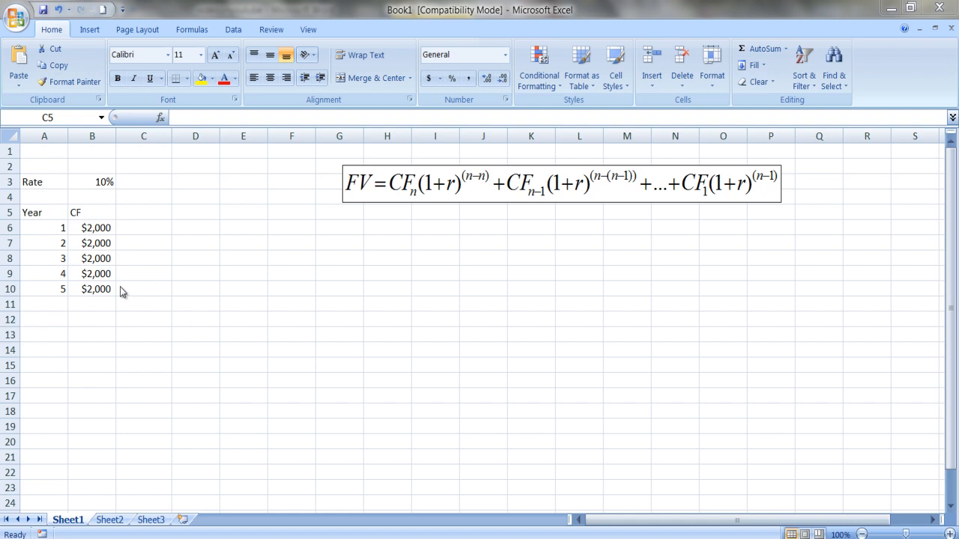
{"action": "mouse_move", "coordinate": [144, 270]}
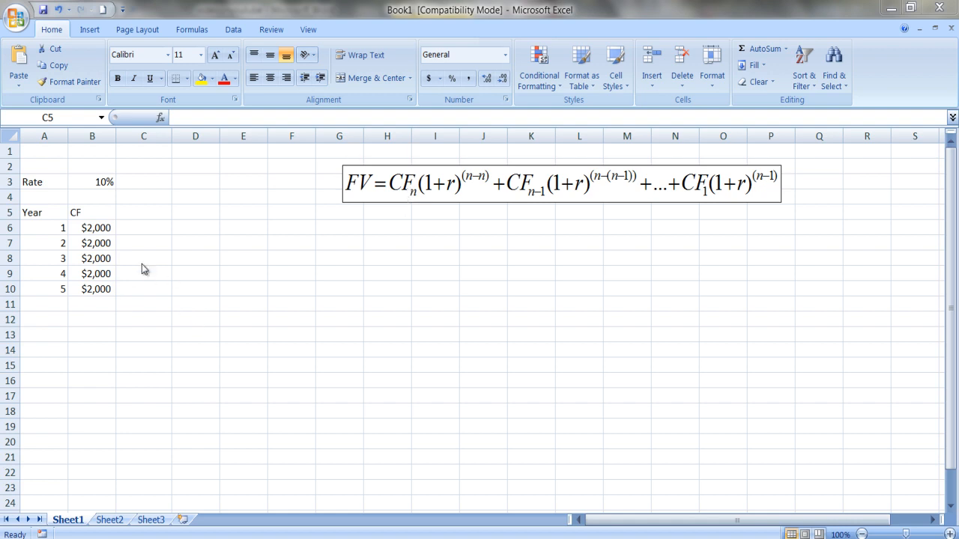
{"action": "mouse_move", "coordinate": [57, 298]}
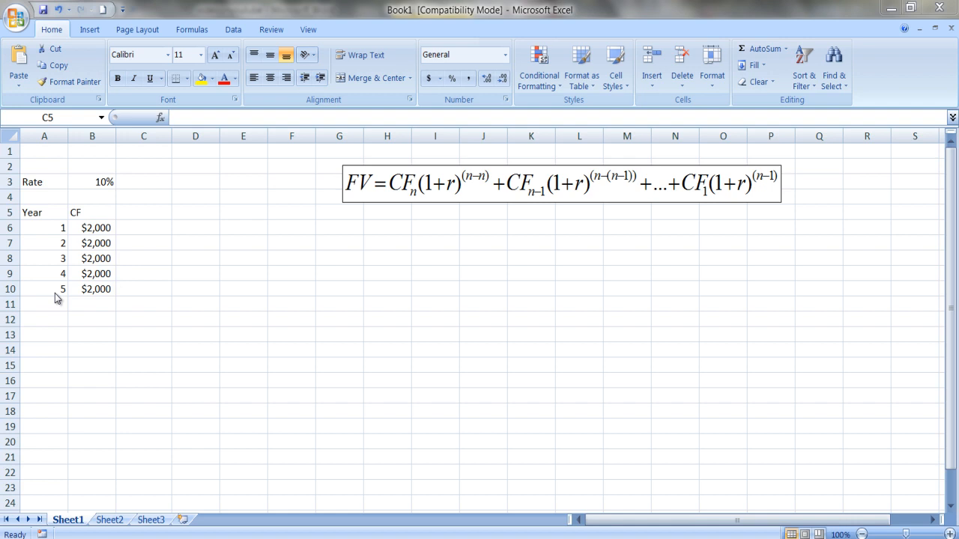
{"action": "mouse_move", "coordinate": [432, 195]}
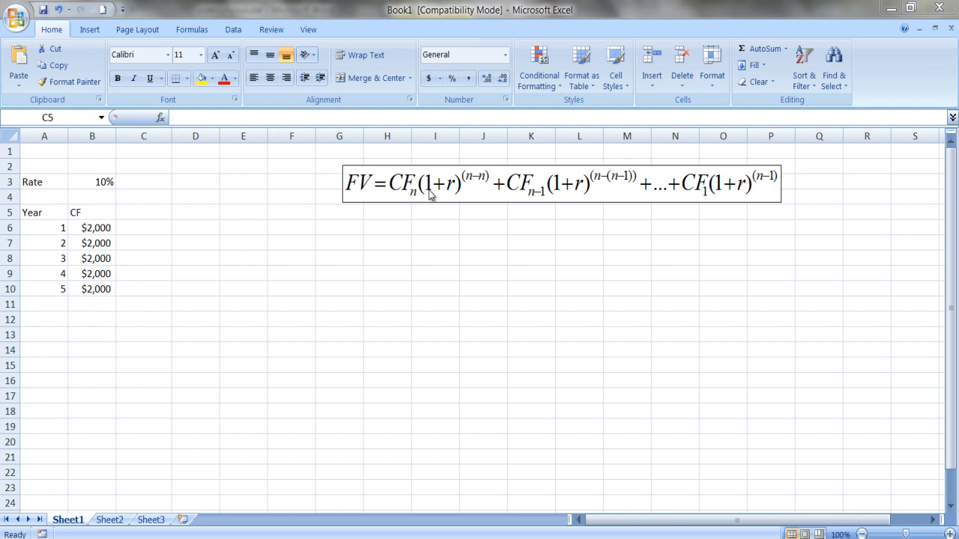
{"action": "mouse_move", "coordinate": [449, 196]}
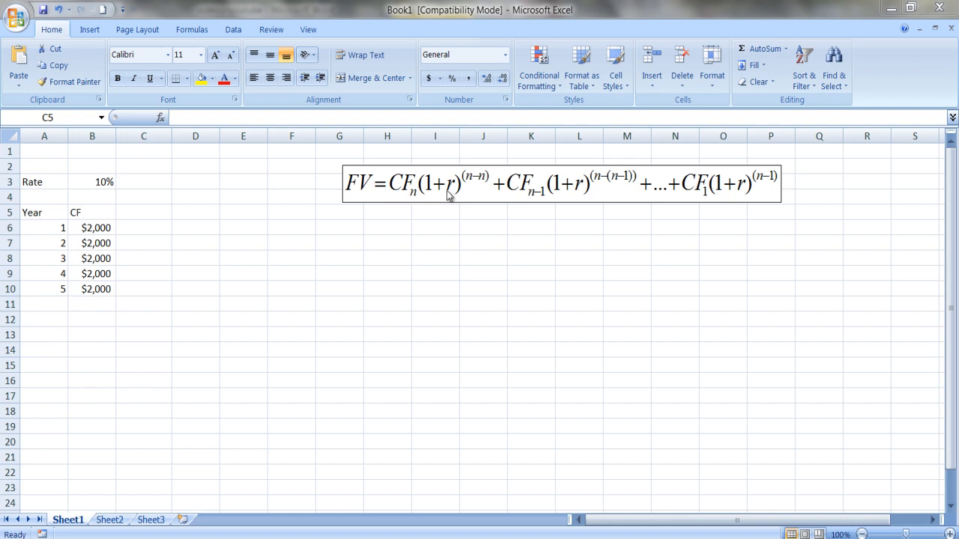
{"action": "mouse_move", "coordinate": [63, 292]}
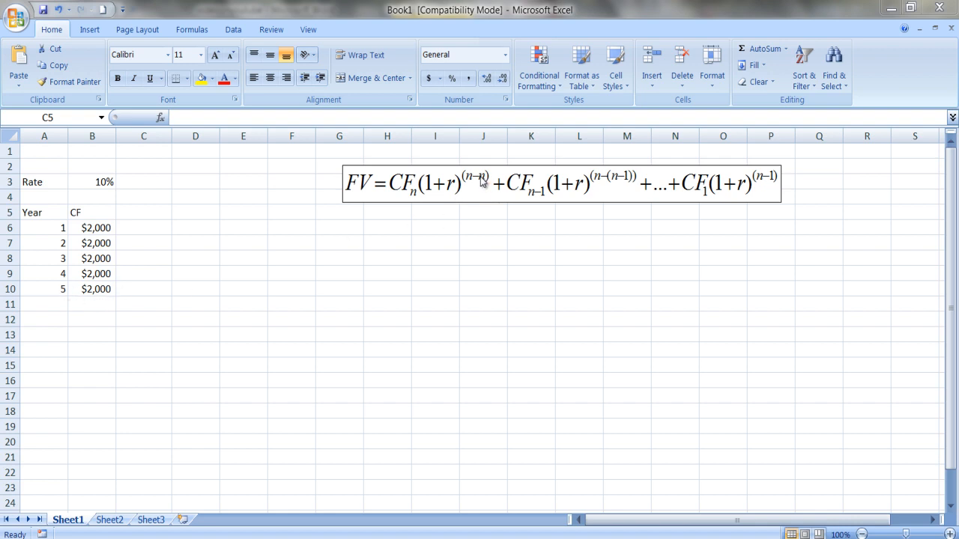
{"action": "mouse_move", "coordinate": [432, 193]}
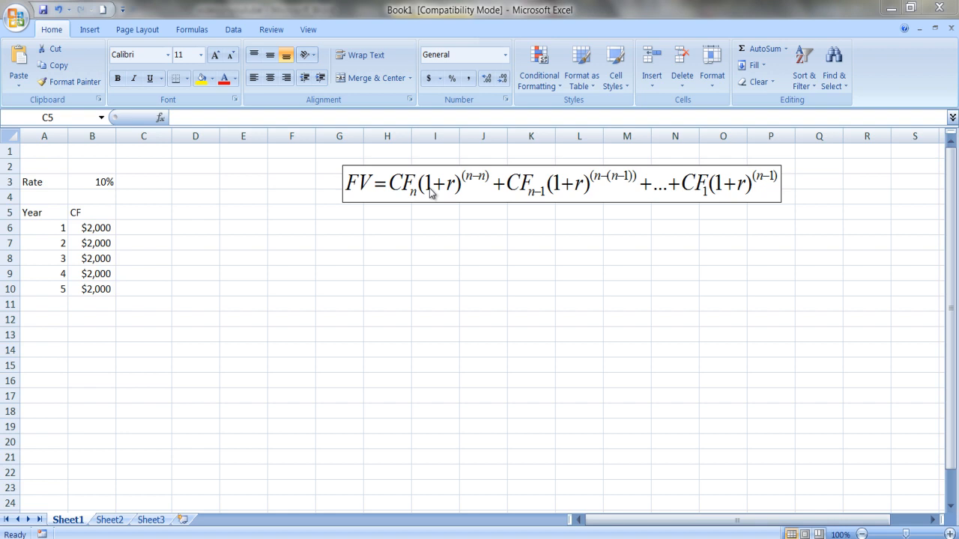
{"action": "mouse_move", "coordinate": [483, 178]}
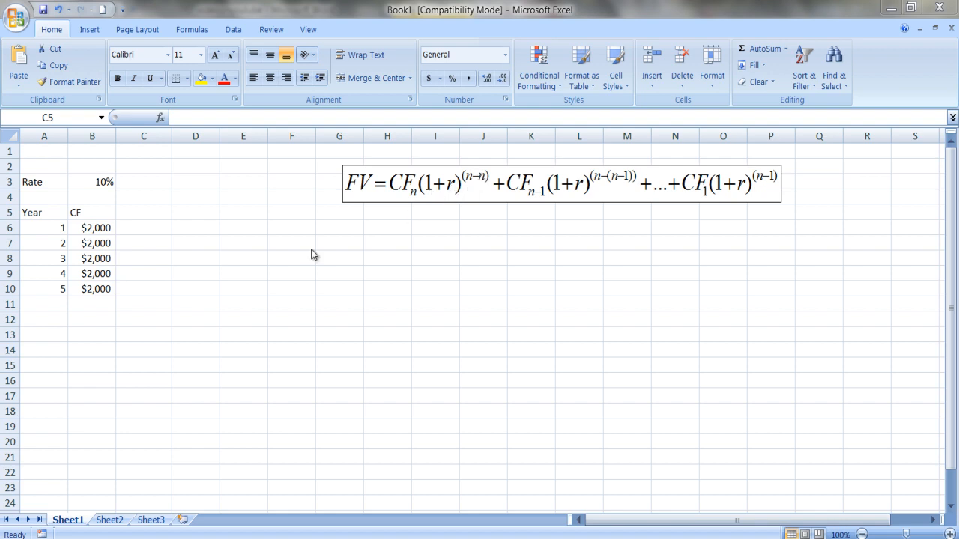
{"action": "mouse_move", "coordinate": [123, 292]}
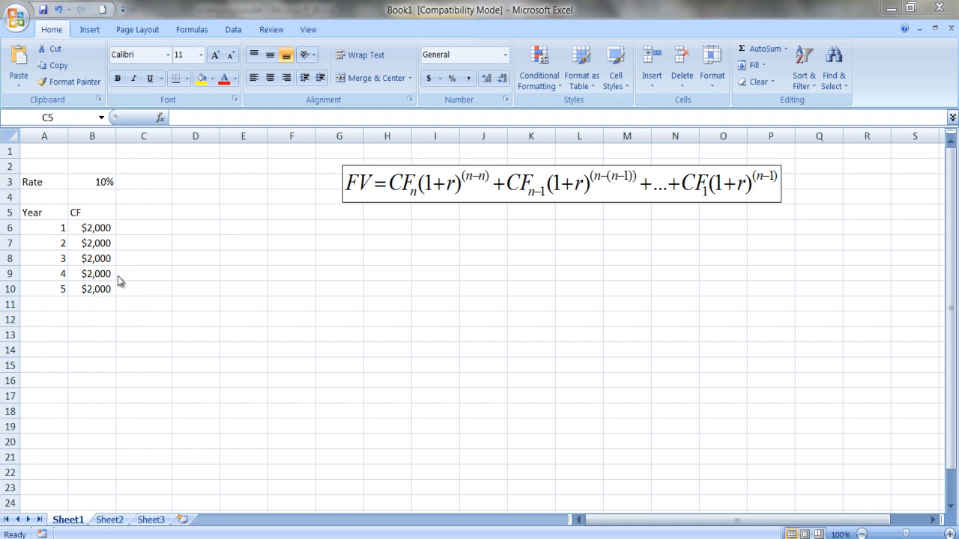
{"action": "mouse_move", "coordinate": [60, 281]}
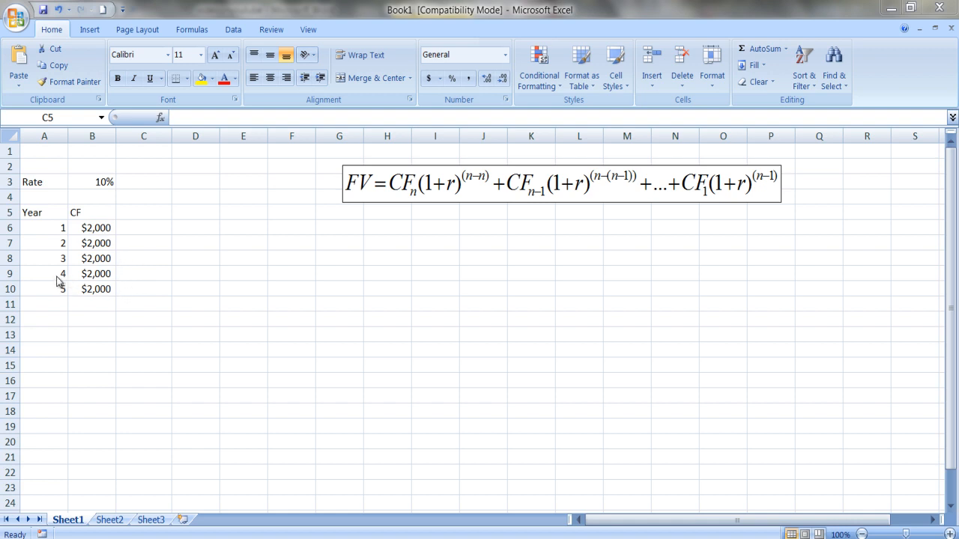
{"action": "mouse_move", "coordinate": [539, 282]}
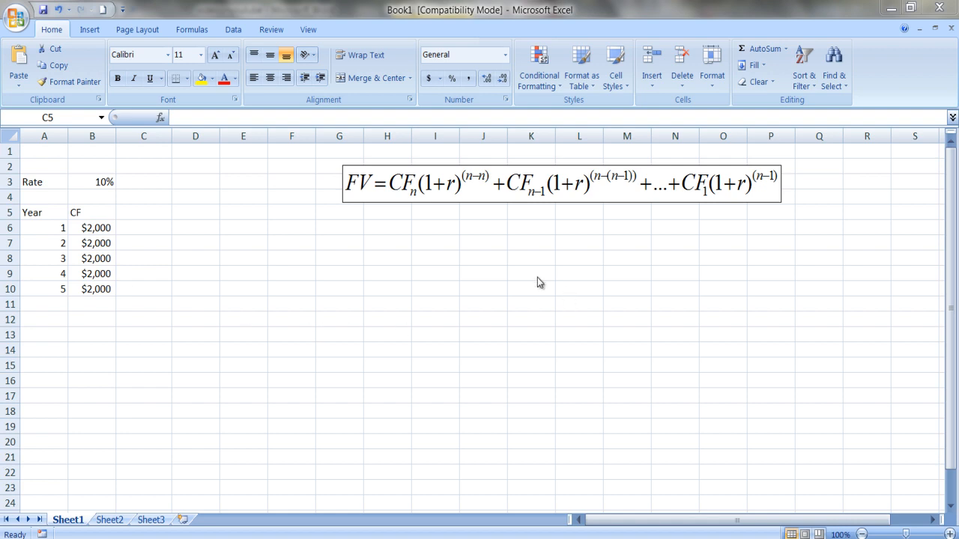
{"action": "mouse_move", "coordinate": [111, 285]}
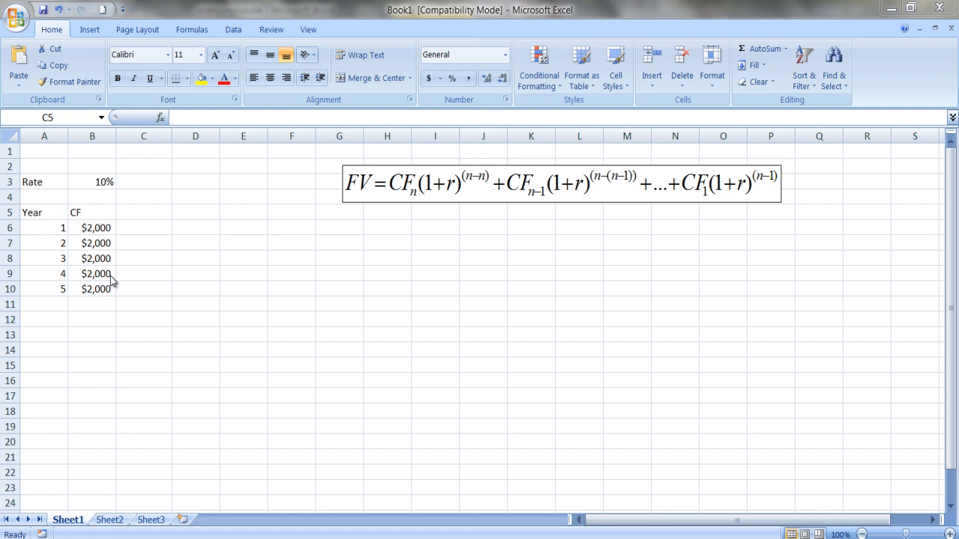
{"action": "mouse_move", "coordinate": [538, 222]}
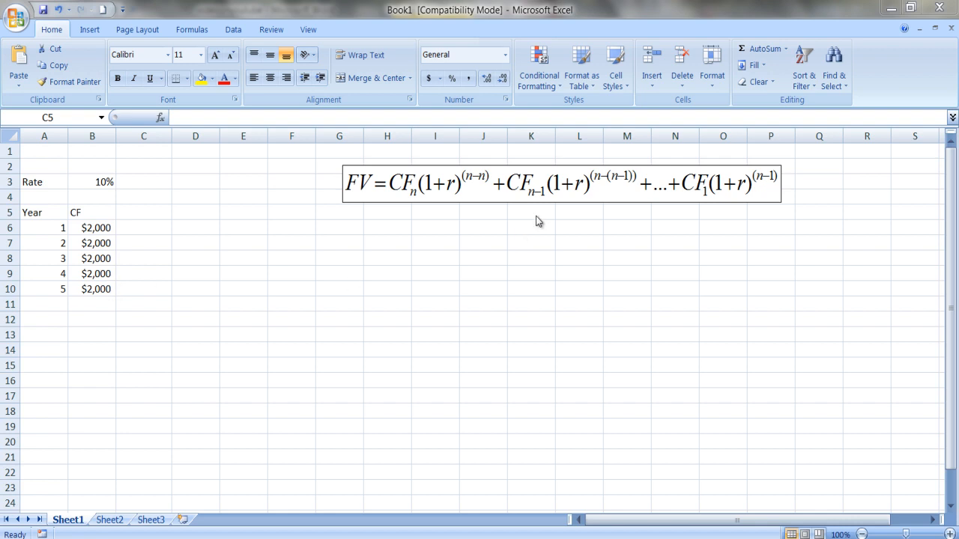
{"action": "mouse_move", "coordinate": [533, 200]}
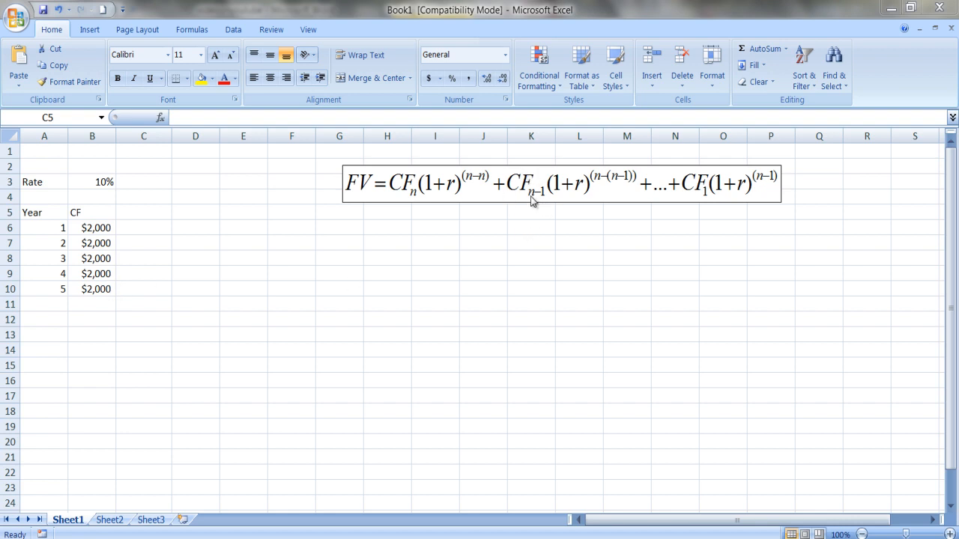
{"action": "mouse_move", "coordinate": [562, 193]}
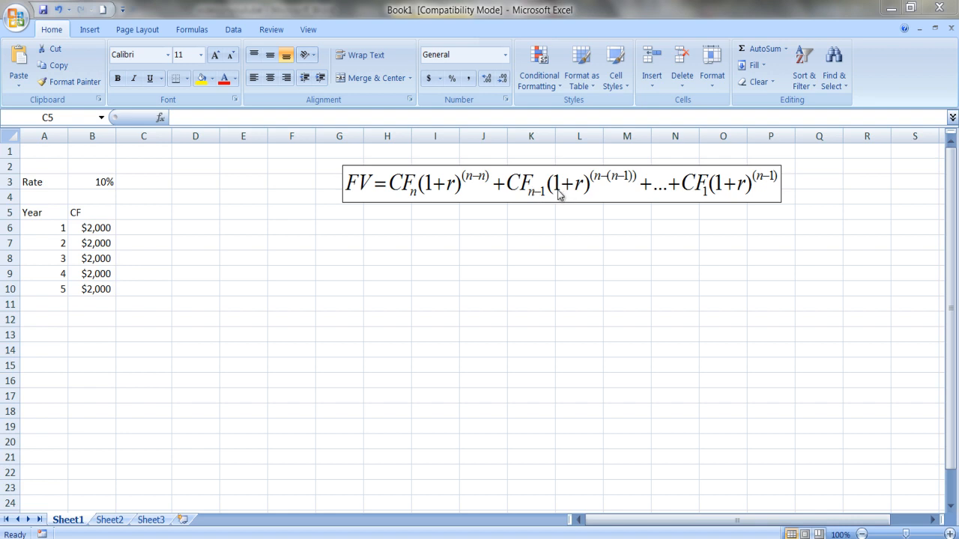
{"action": "mouse_move", "coordinate": [596, 186]}
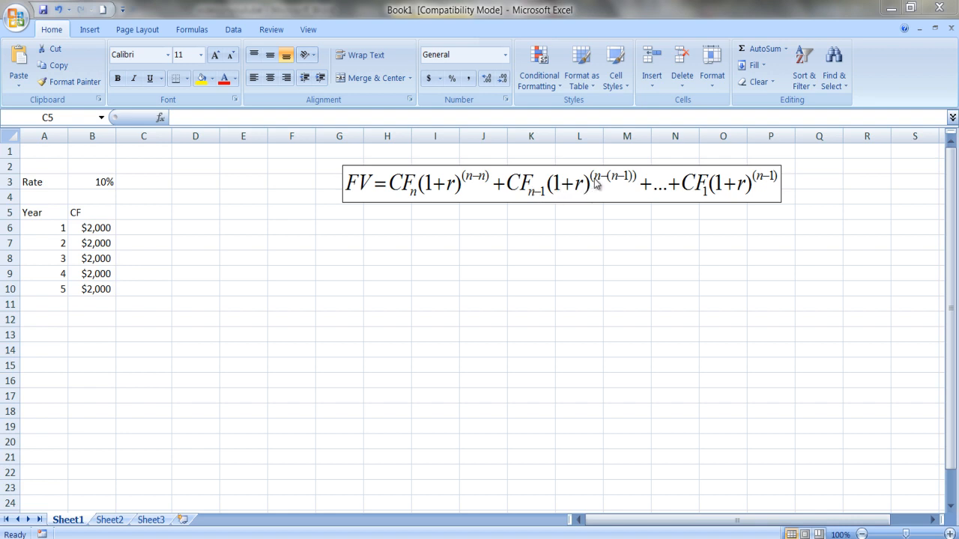
{"action": "mouse_move", "coordinate": [614, 186]}
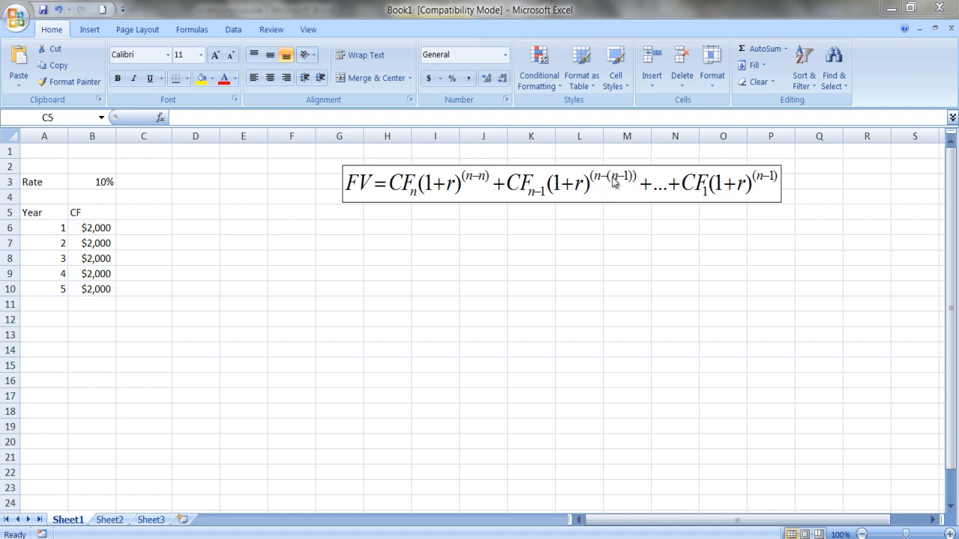
{"action": "mouse_move", "coordinate": [626, 188]}
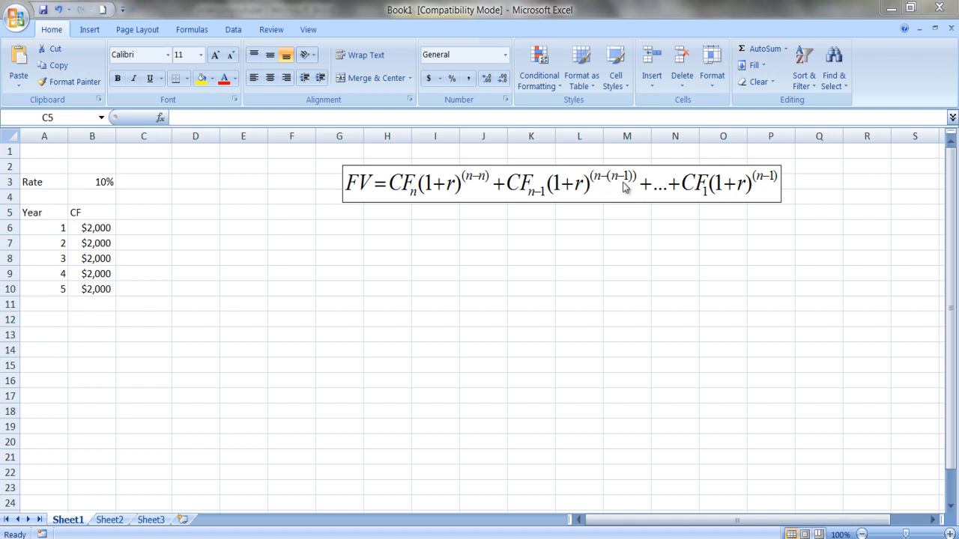
{"action": "mouse_move", "coordinate": [603, 188]}
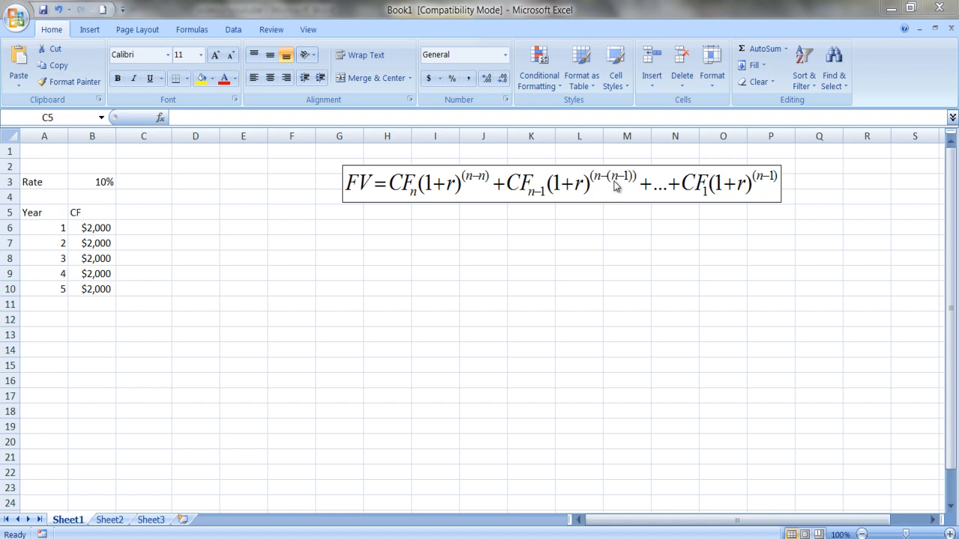
{"action": "mouse_move", "coordinate": [623, 186]}
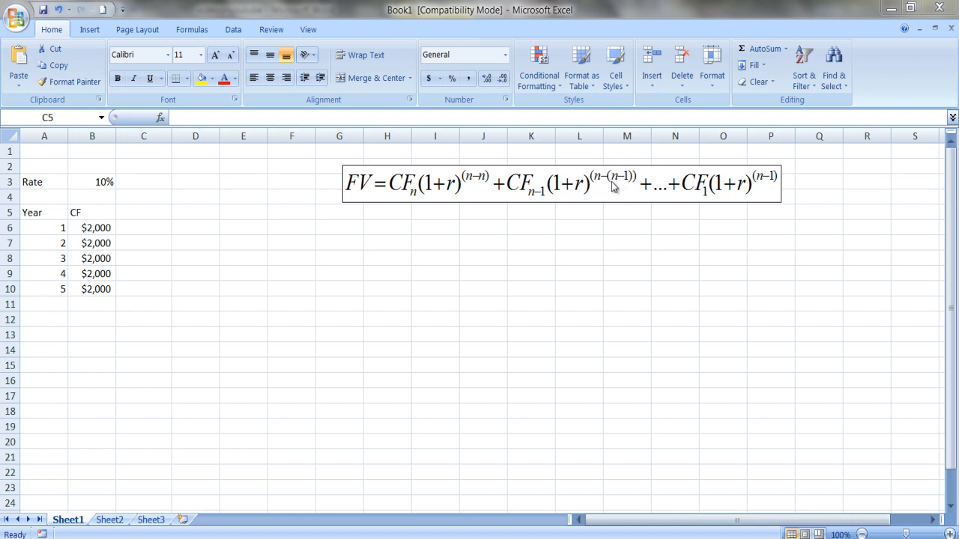
{"action": "mouse_move", "coordinate": [108, 269]}
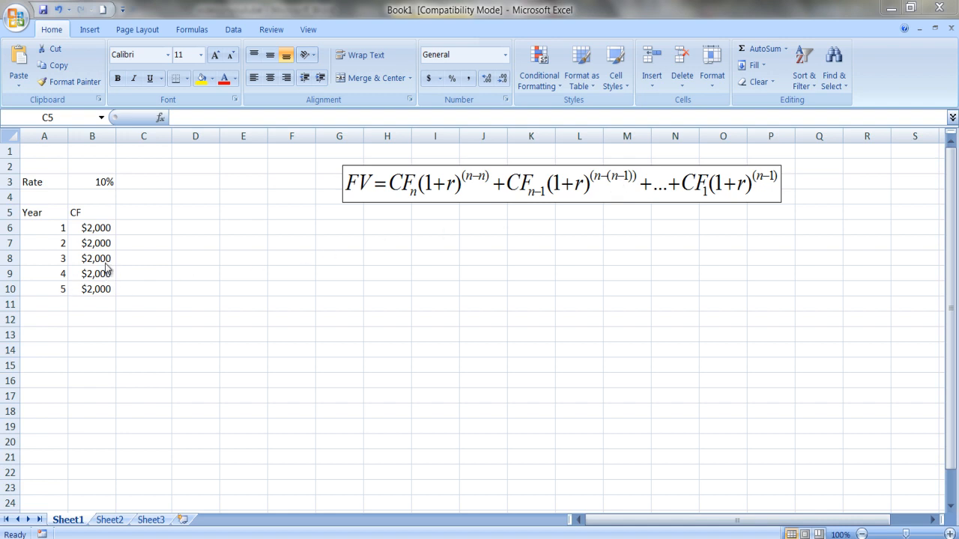
{"action": "mouse_move", "coordinate": [666, 186]}
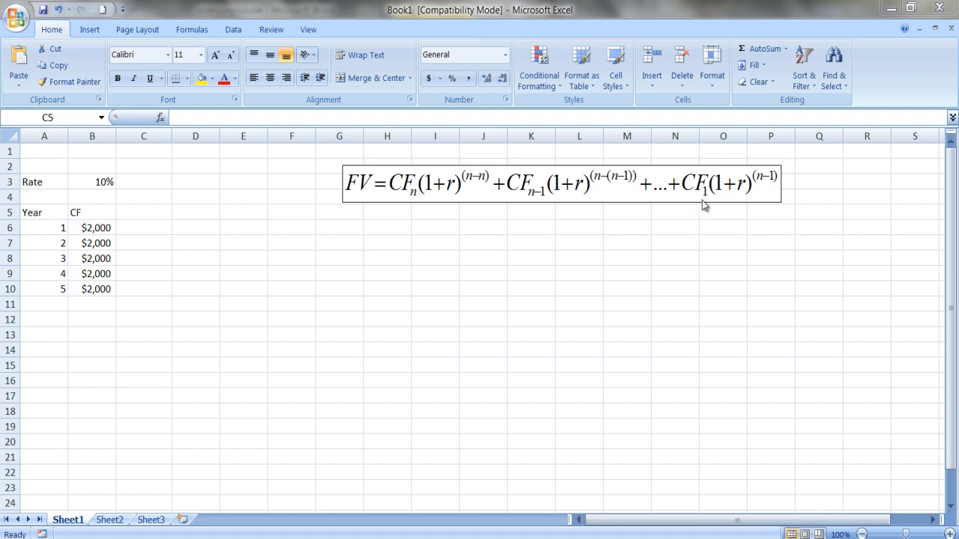
{"action": "mouse_move", "coordinate": [719, 196]}
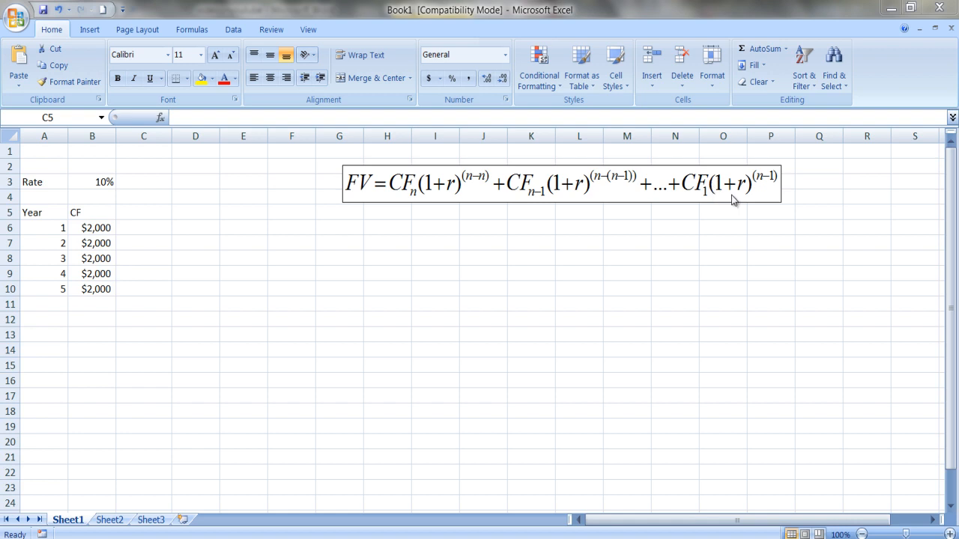
{"action": "mouse_move", "coordinate": [762, 181]}
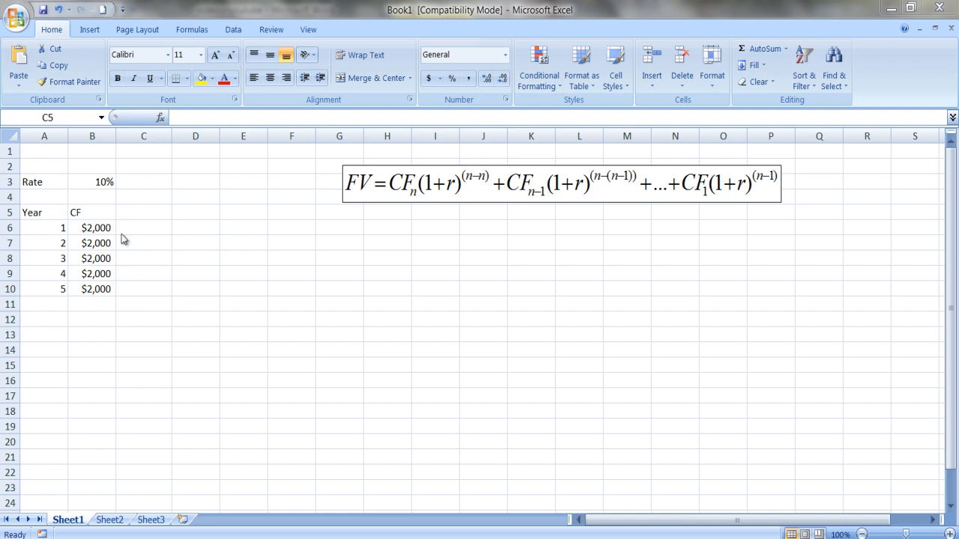
- Head column C 'FV Factor' and start the factor formula with (1+rate) in C6
{"action": "left_click", "coordinate": [144, 213]}
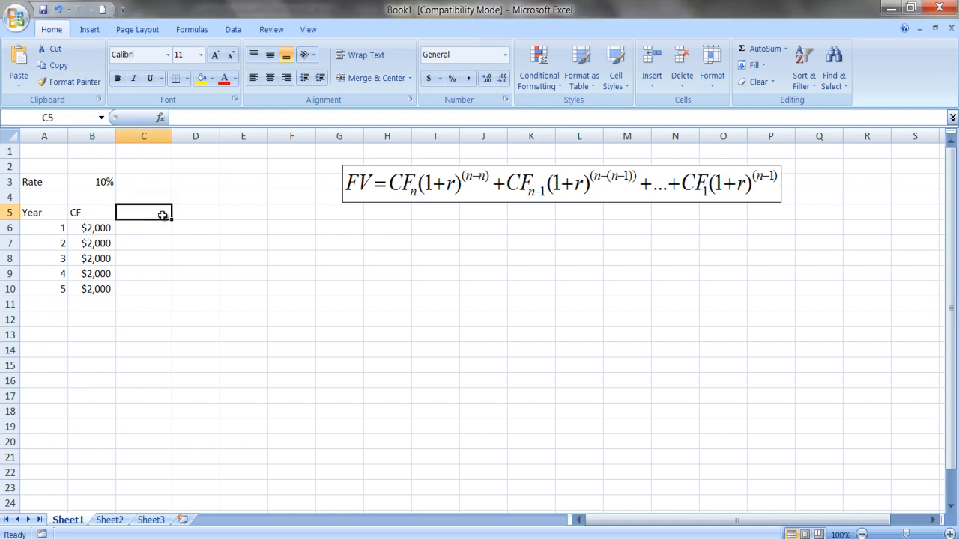
{"action": "mouse_move", "coordinate": [429, 186]}
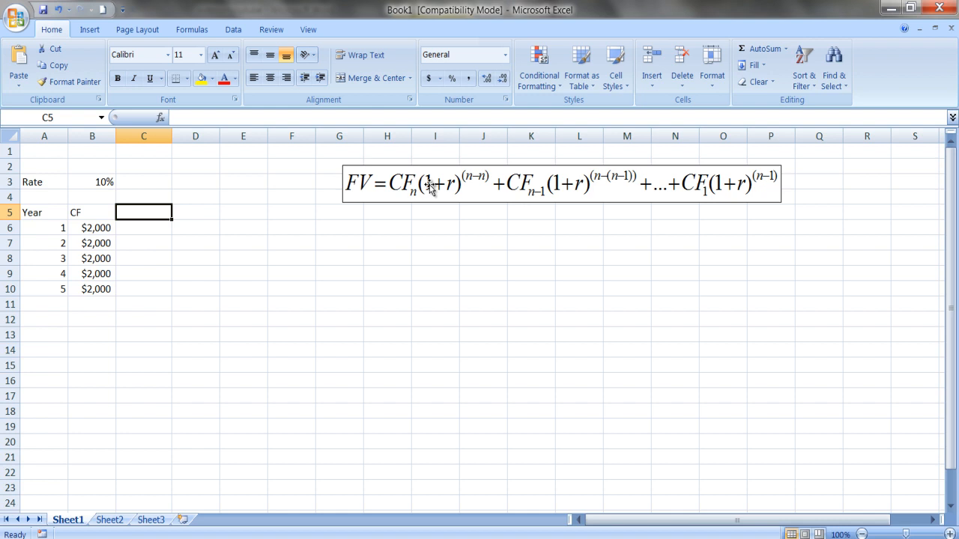
{"action": "mouse_move", "coordinate": [216, 233]}
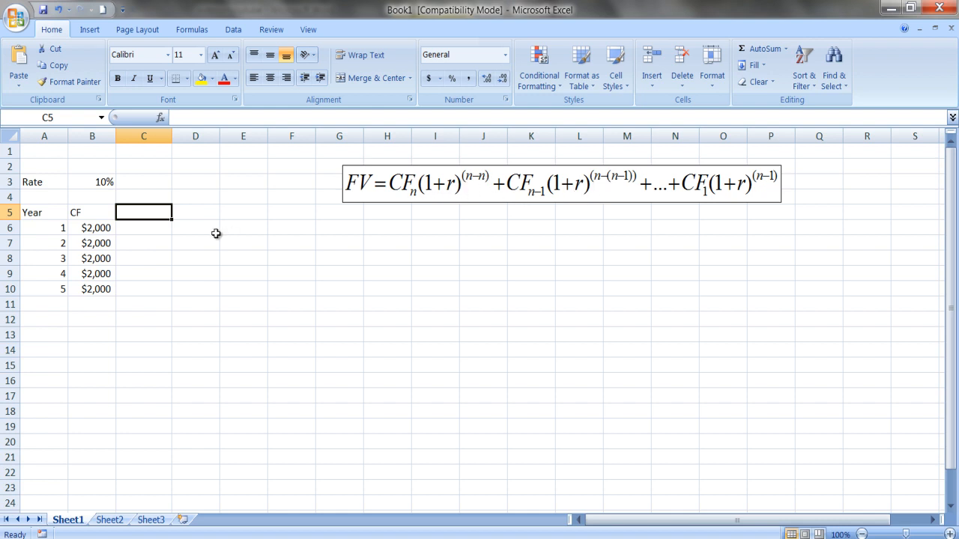
{"action": "mouse_move", "coordinate": [174, 257]}
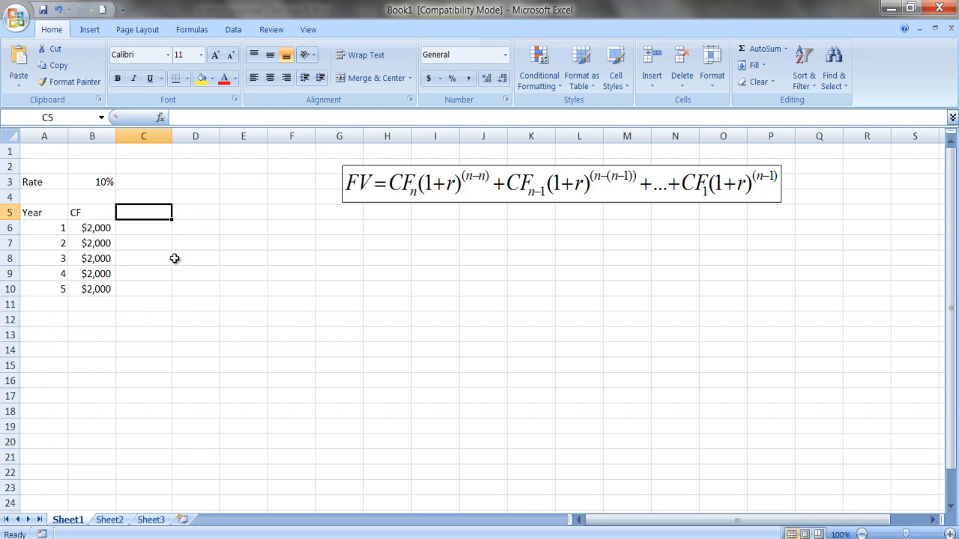
{"action": "mouse_move", "coordinate": [172, 270]}
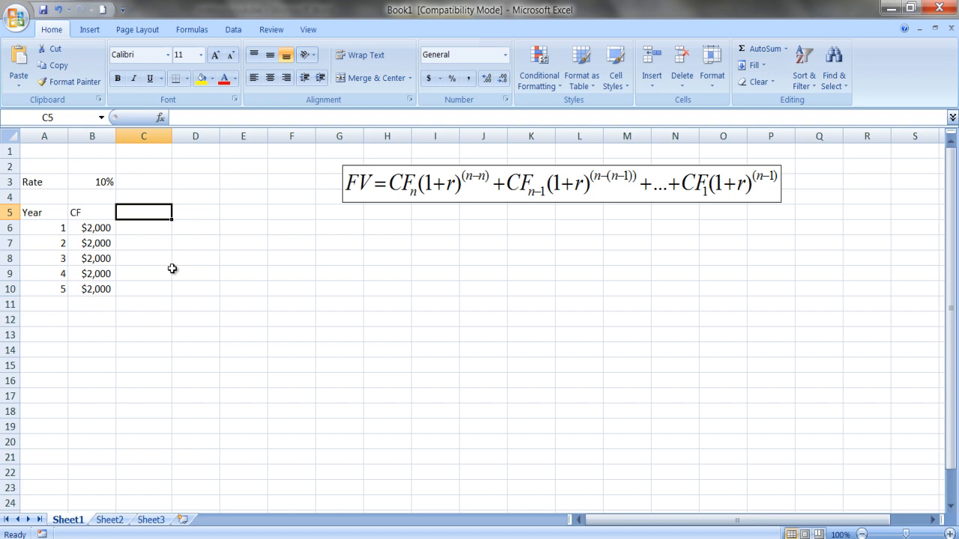
{"action": "type", "text": "FV Factor"}
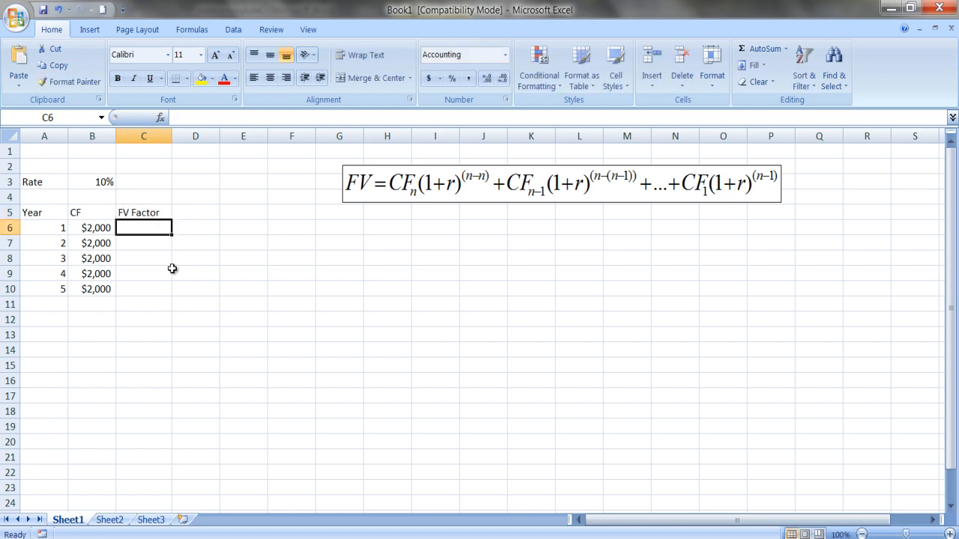
{"action": "type", "text": "="}
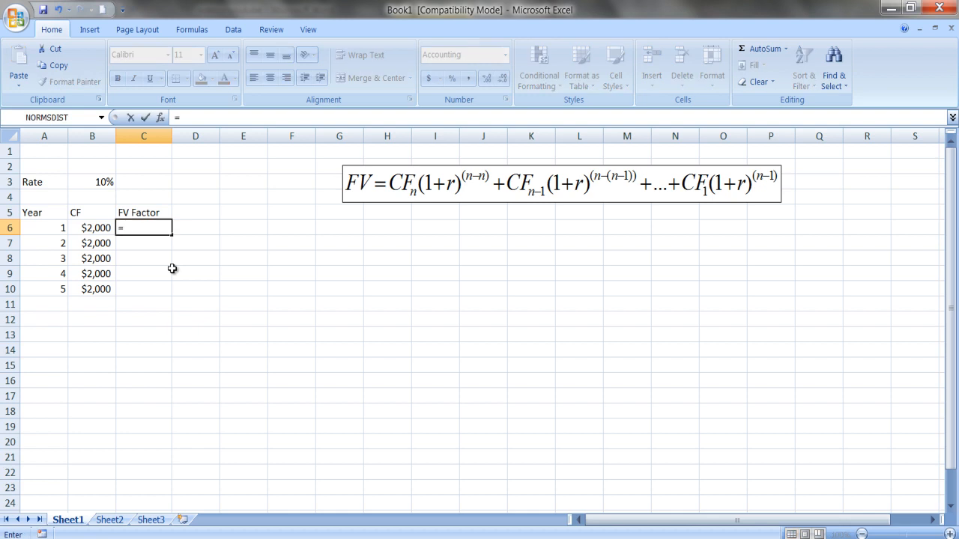
{"action": "type", "text": "(1"}
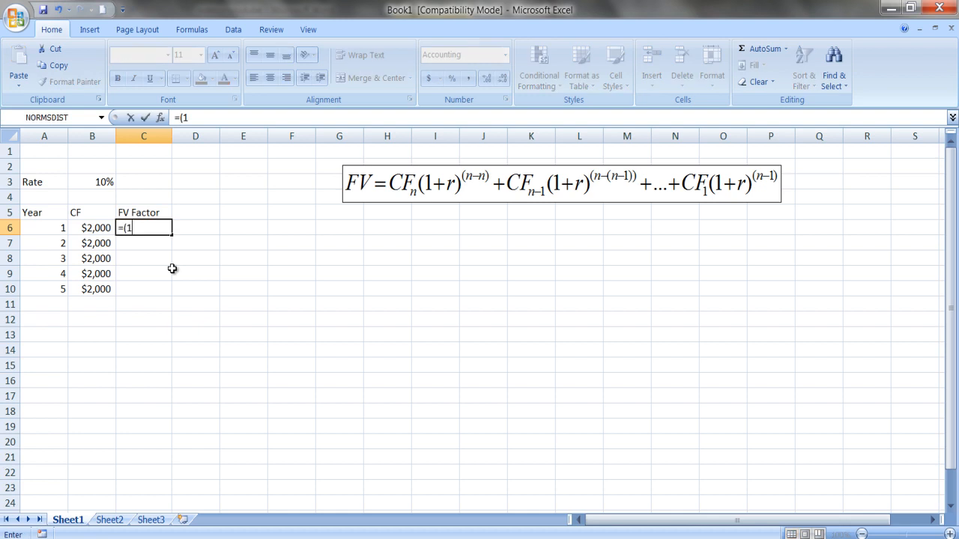
{"action": "type", "text": "+b$3"}
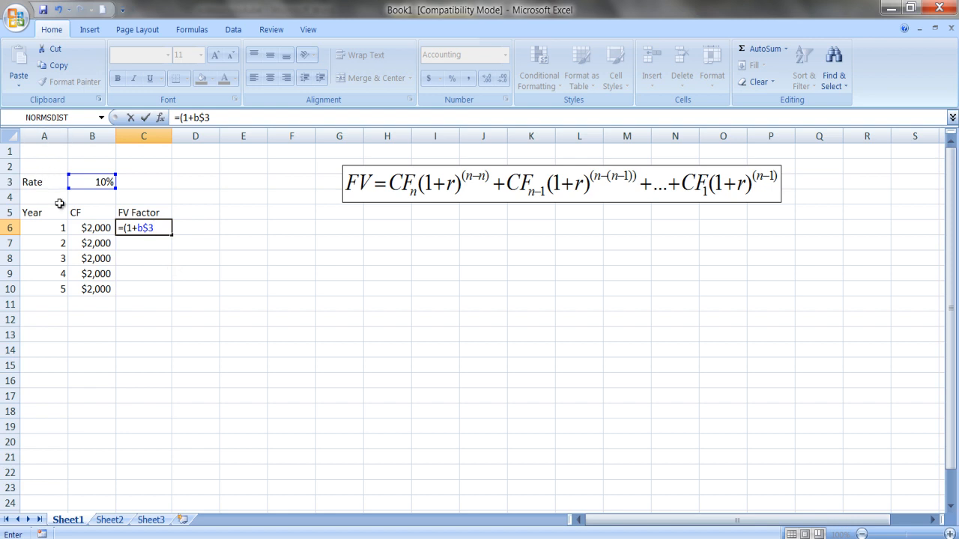
{"action": "mouse_move", "coordinate": [85, 201]}
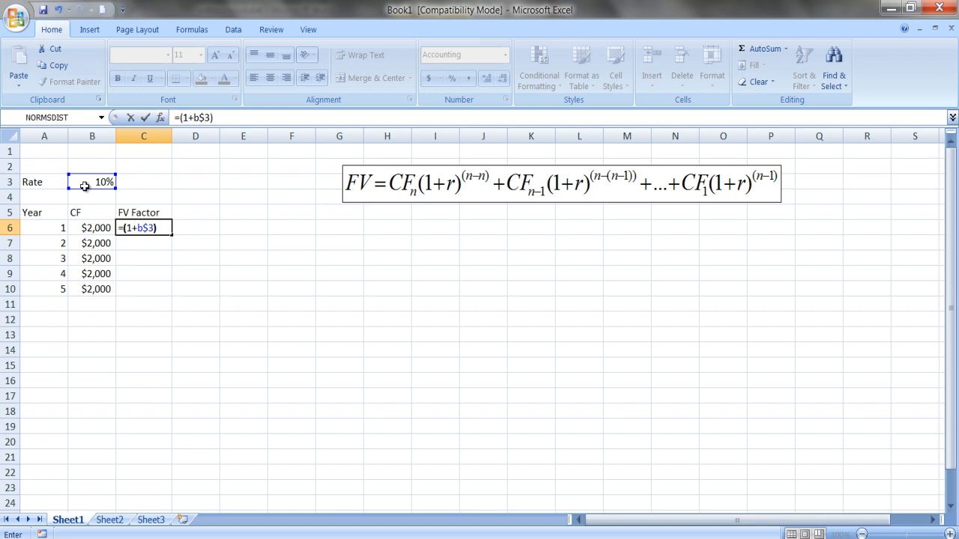
- Complete C6 as =(1+B$3)^(5-A6), giving the year-1 factor 1.46
{"action": "type", "text": "^"}
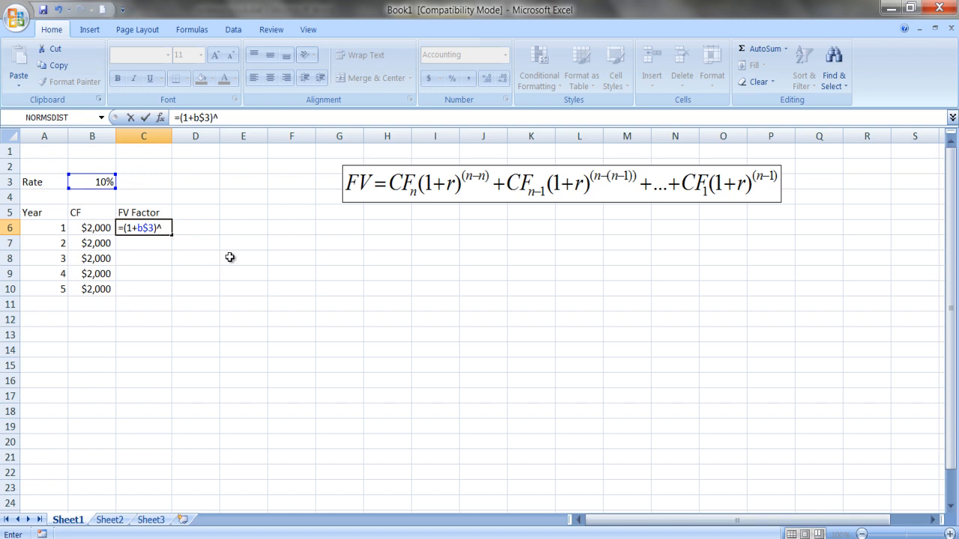
{"action": "type", "text": "("}
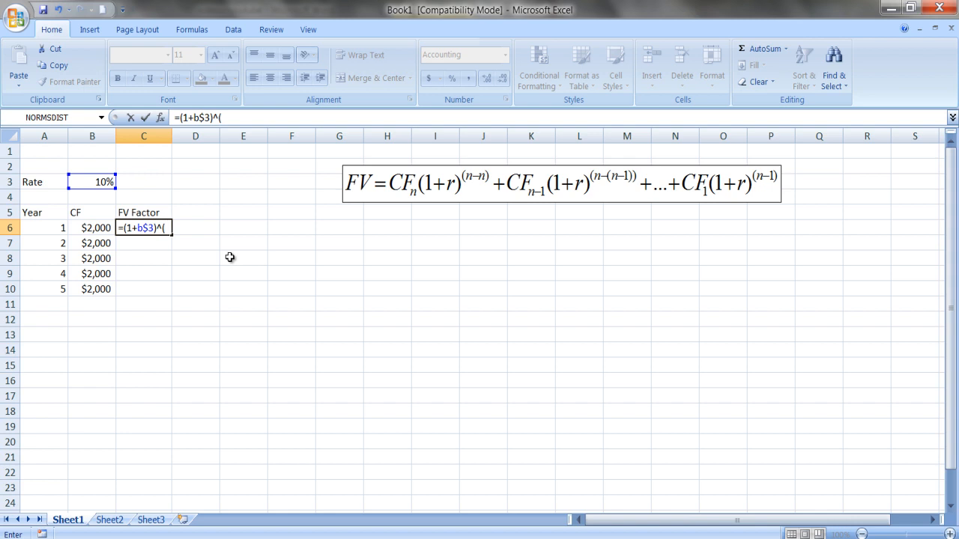
{"action": "type", "text": "5-"}
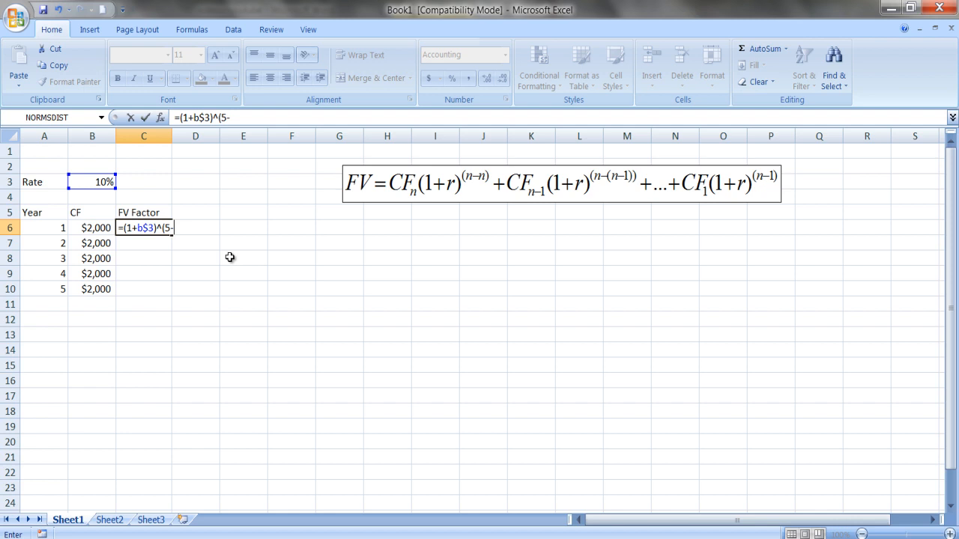
{"action": "mouse_move", "coordinate": [288, 228]}
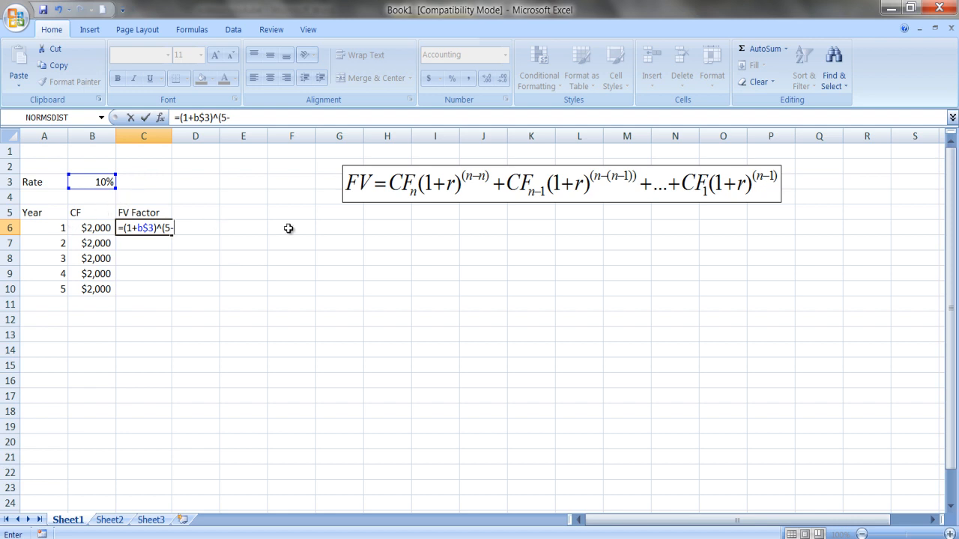
{"action": "mouse_move", "coordinate": [30, 237]}
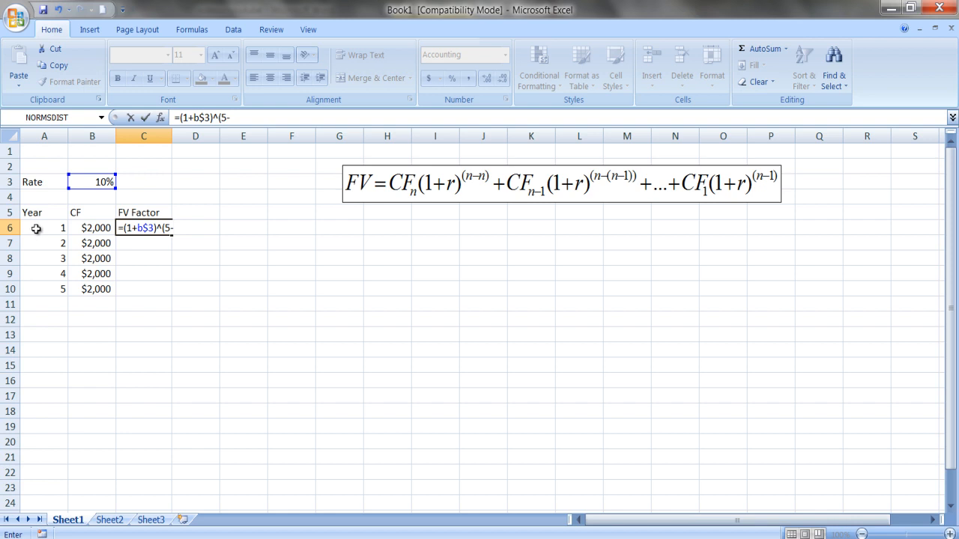
{"action": "type", "text": "a"}
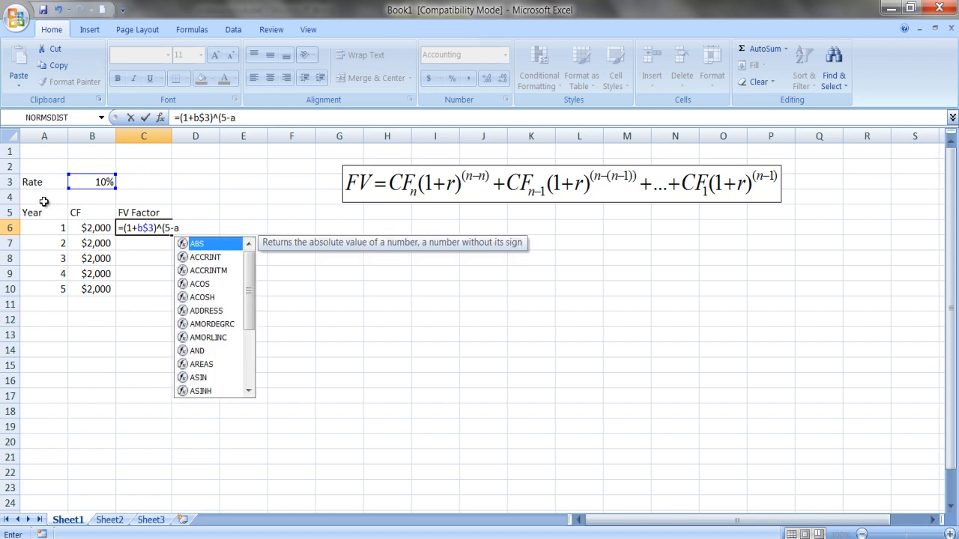
{"action": "type", "text": "6)"}
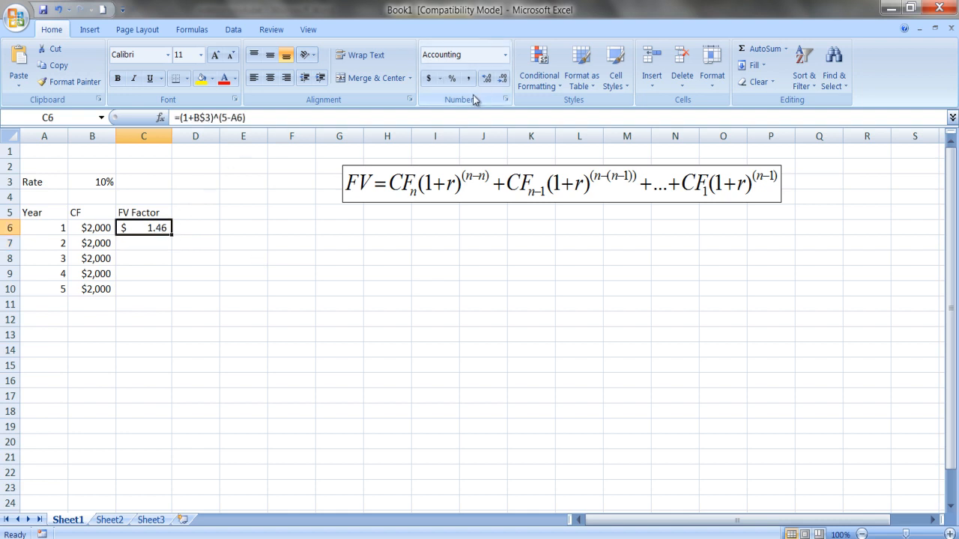
{"action": "mouse_move", "coordinate": [452, 78]}
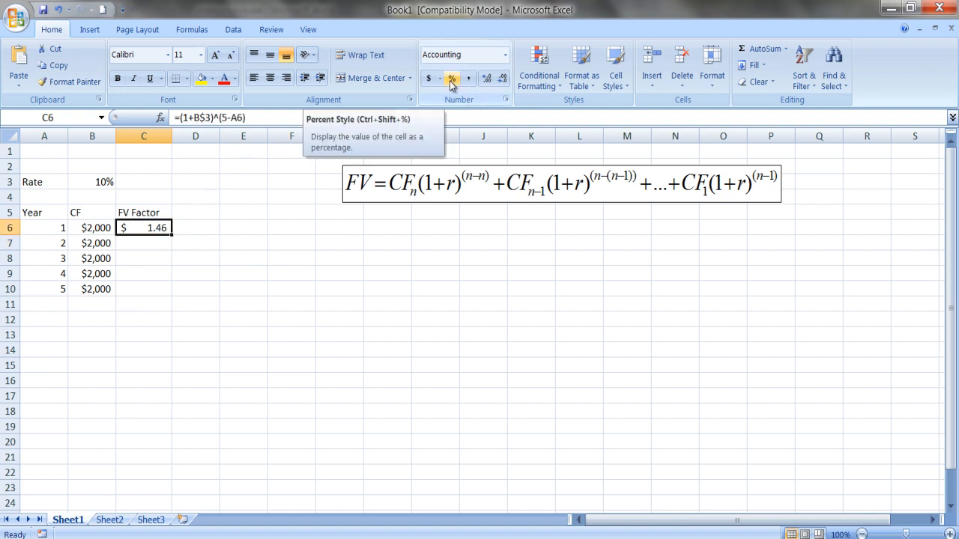
{"action": "mouse_move", "coordinate": [441, 96]}
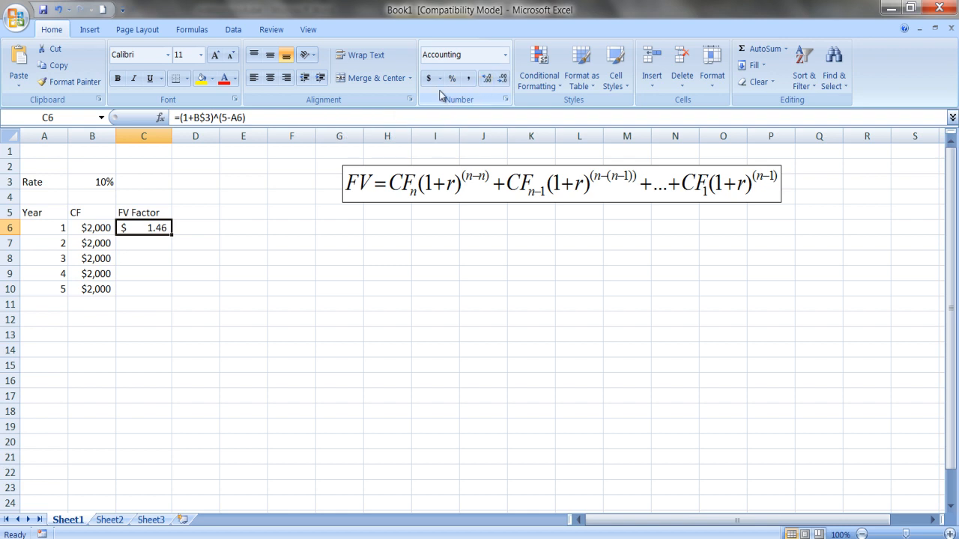
{"action": "mouse_move", "coordinate": [166, 238]}
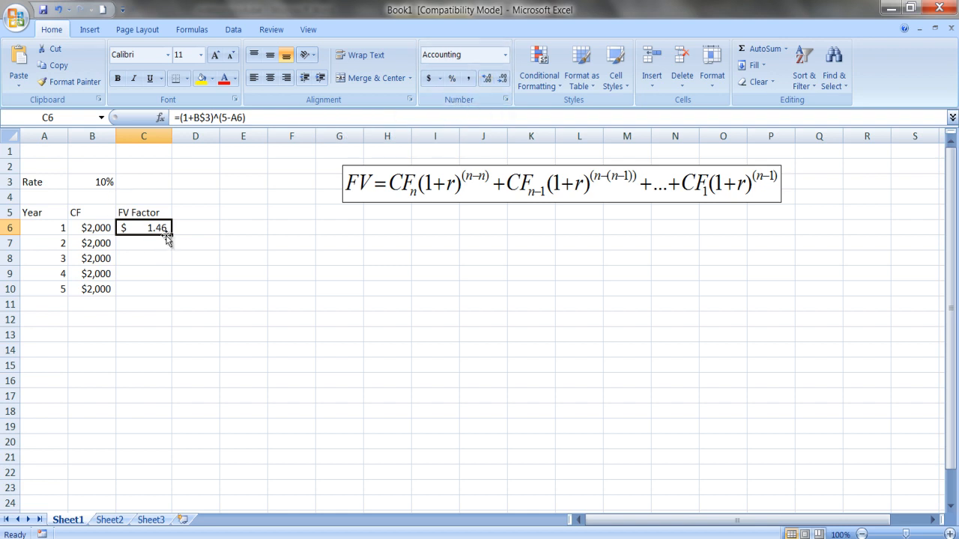
- Format C6 as a Number with 5 decimal places so it reads 1.46410
{"action": "right_click", "coordinate": [144, 228]}
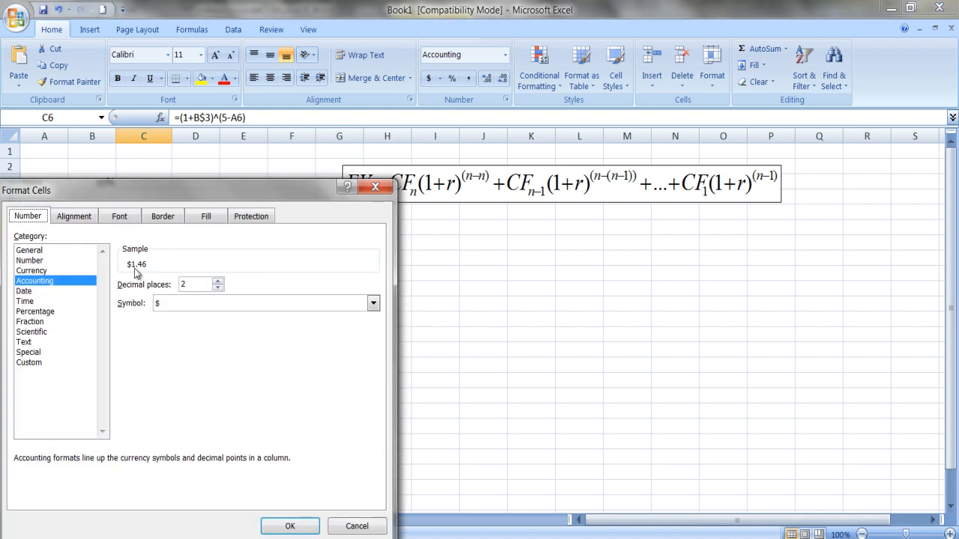
{"action": "left_click", "coordinate": [30, 261]}
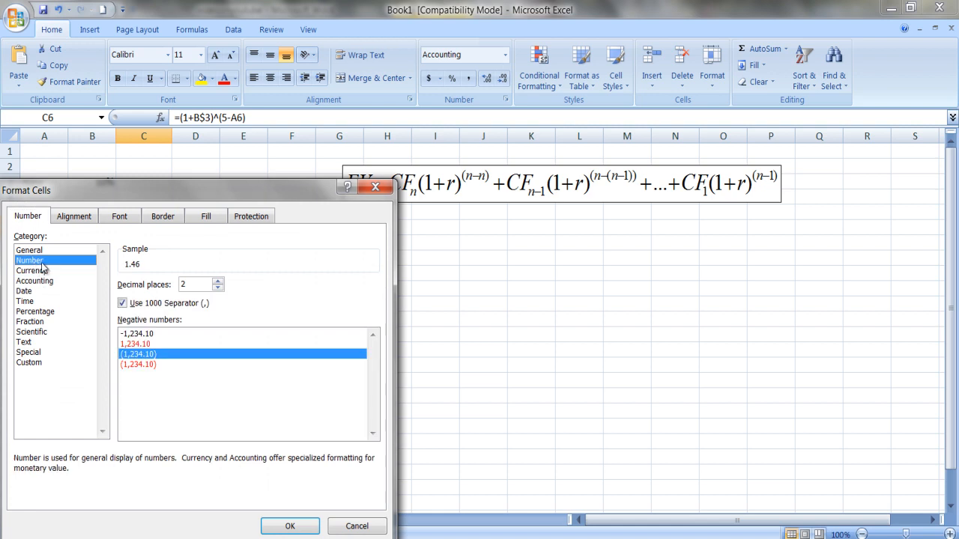
{"action": "left_click", "coordinate": [219, 282]}
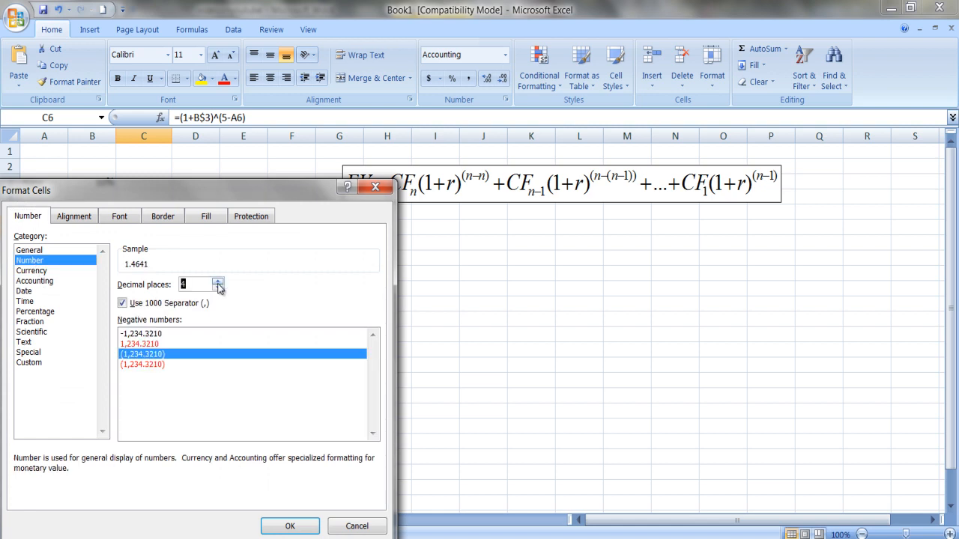
{"action": "left_click", "coordinate": [219, 281]}
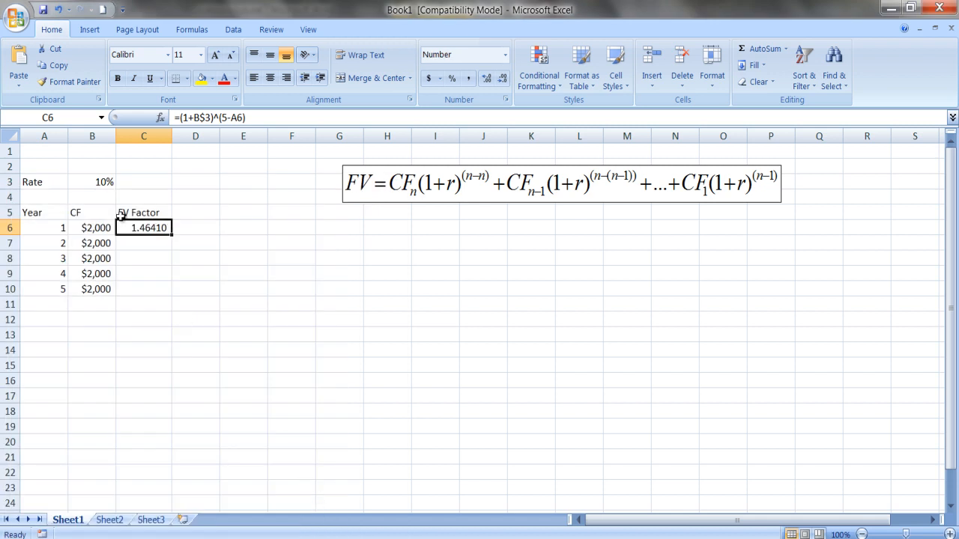
{"action": "mouse_move", "coordinate": [135, 283]}
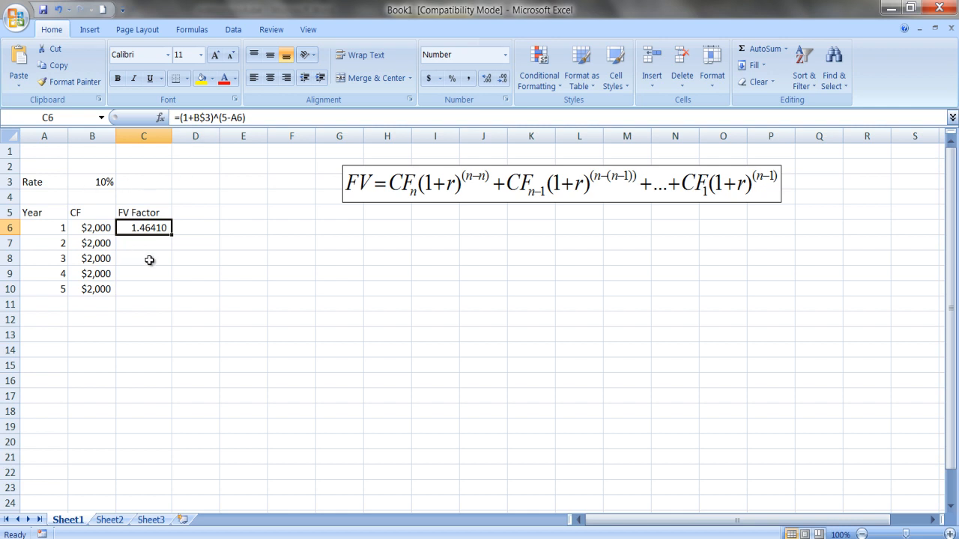
{"action": "mouse_move", "coordinate": [147, 258]}
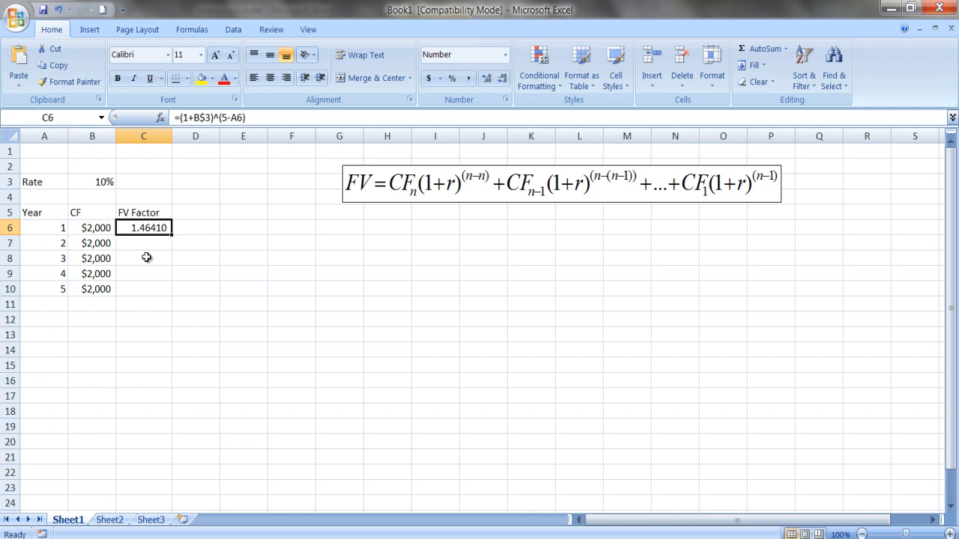
{"action": "mouse_move", "coordinate": [155, 283]}
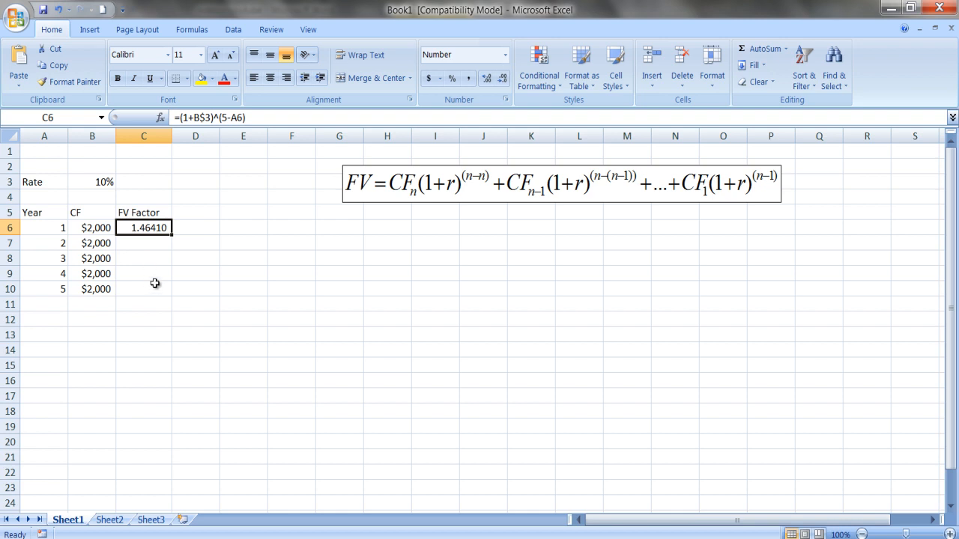
{"action": "mouse_move", "coordinate": [130, 243]}
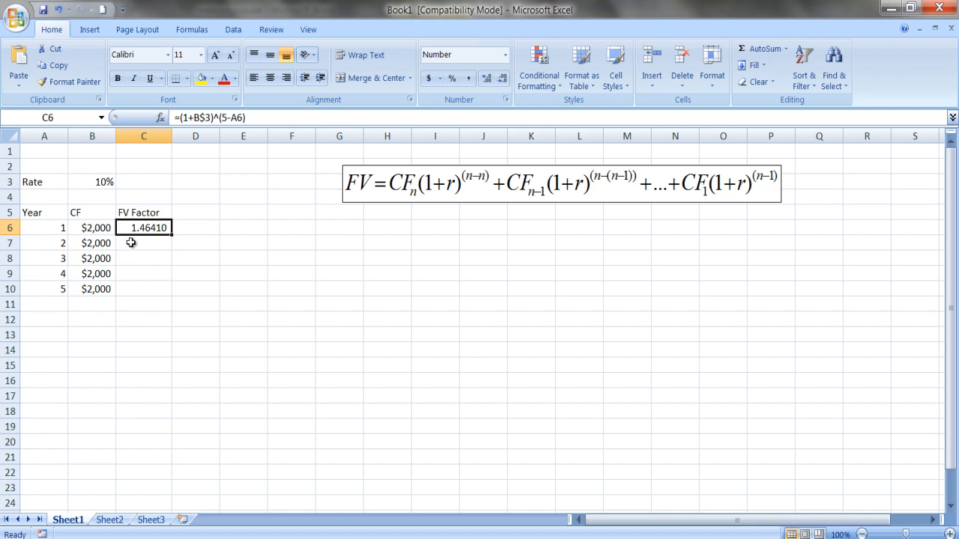
{"action": "mouse_move", "coordinate": [161, 237]}
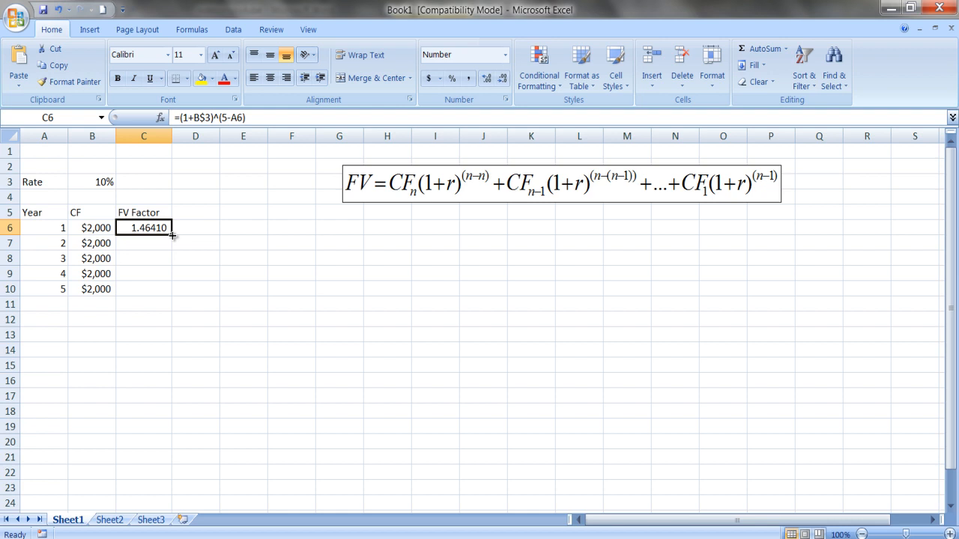
- Fill the FV factor formula from C6 down to C10 (1.46410 to 1.00000)
{"action": "left_click_drag", "start_coordinate": [171, 228], "coordinate": [171, 289]}
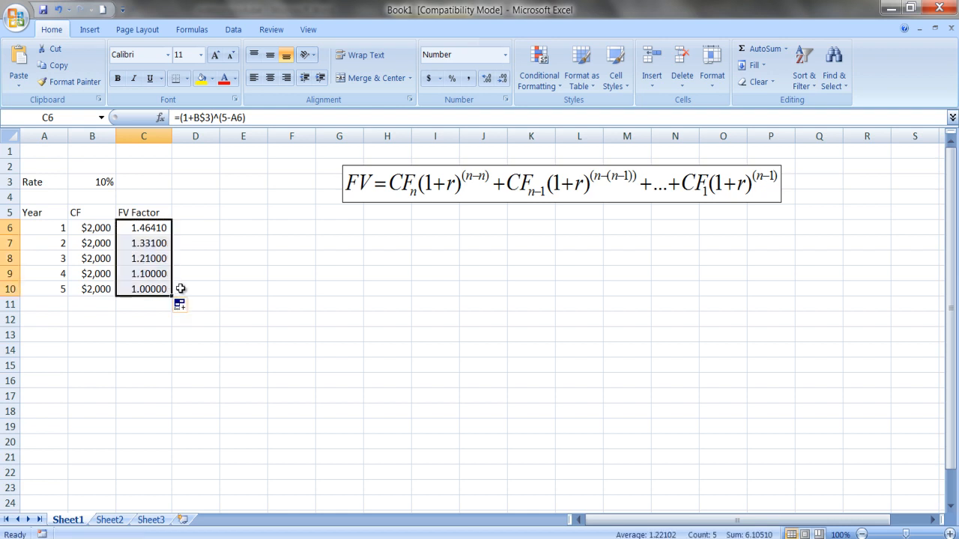
{"action": "left_click", "coordinate": [144, 289]}
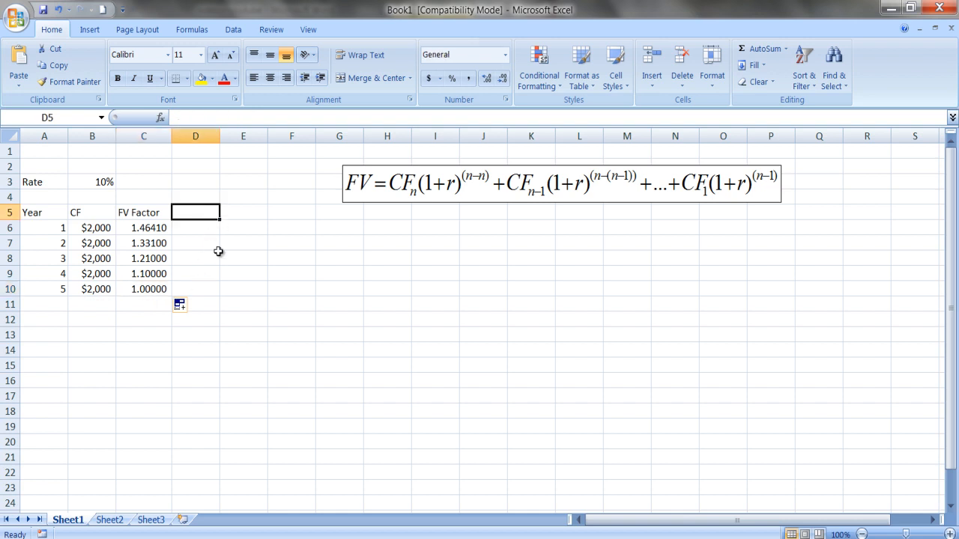
- Head column D 'FVCF' and enter =B6*C6 for year 1
{"action": "type", "text": "F"}
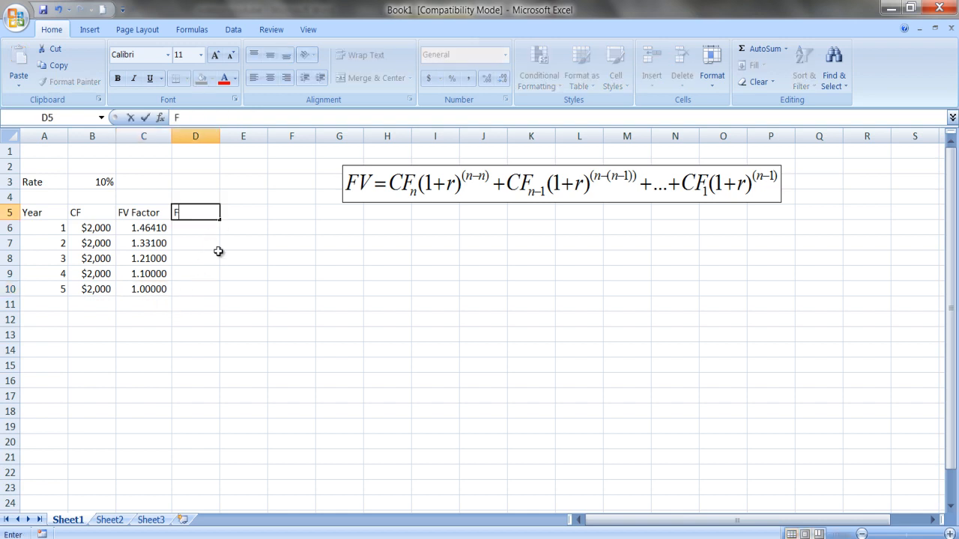
{"action": "type", "text": "FVCF"}
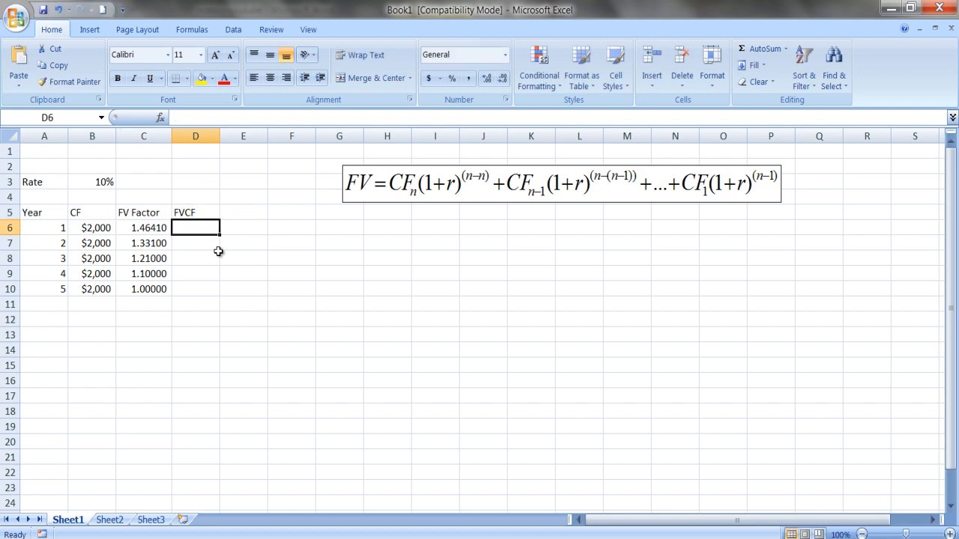
{"action": "mouse_move", "coordinate": [153, 230]}
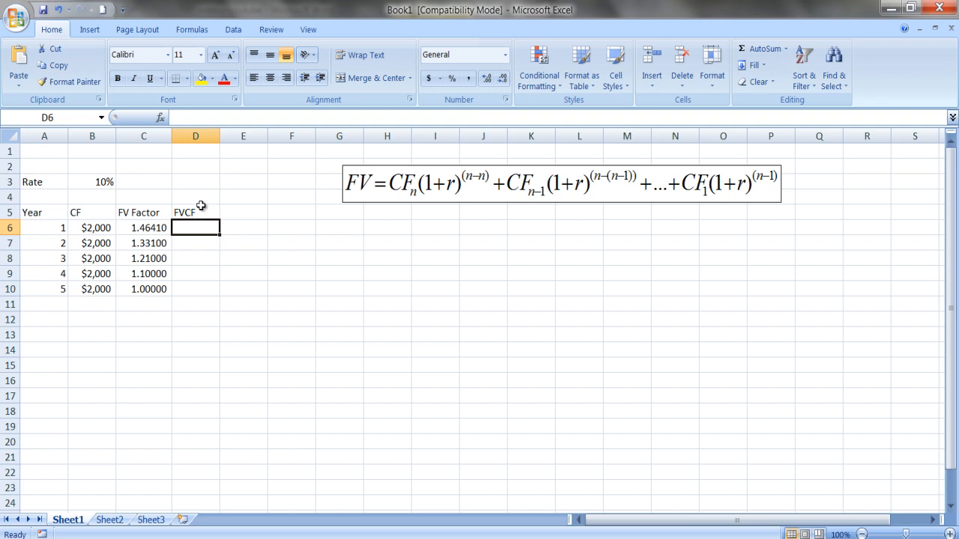
{"action": "type", "text": "=b"}
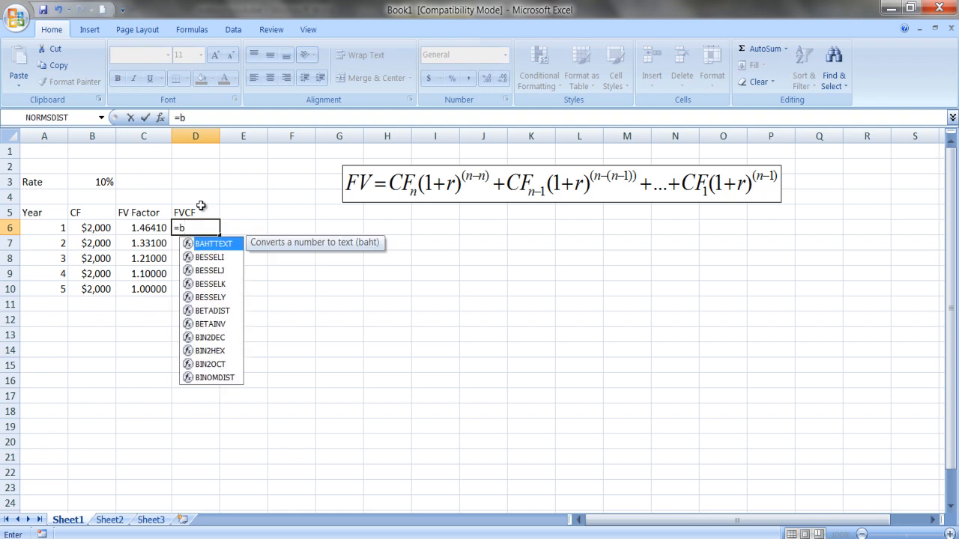
{"action": "type", "text": "6*c6"}
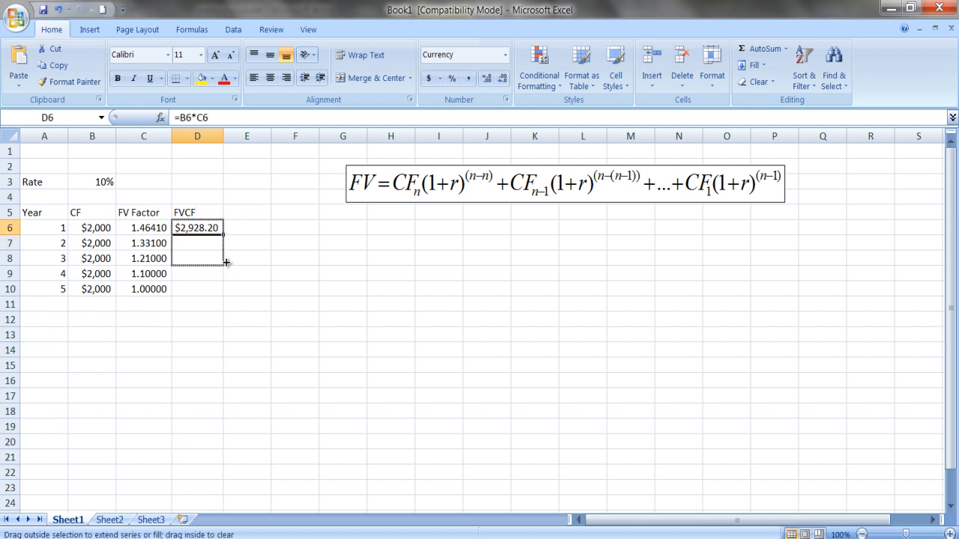
- Fill the FVCF formula down to D10 and total the column to $12,210.20 in D11
{"action": "left_click_drag", "start_coordinate": [198, 228], "coordinate": [198, 289]}
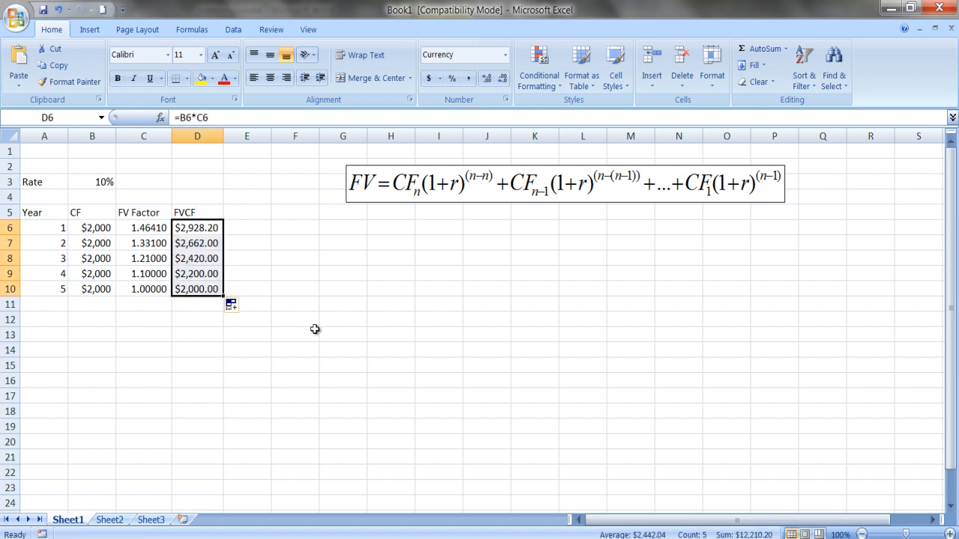
{"action": "left_click", "coordinate": [198, 302]}
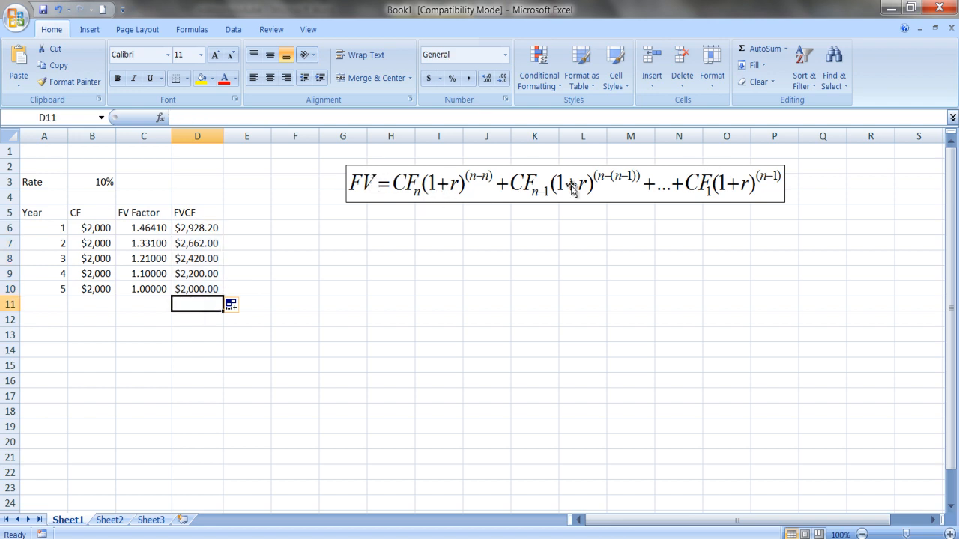
{"action": "mouse_move", "coordinate": [309, 280]}
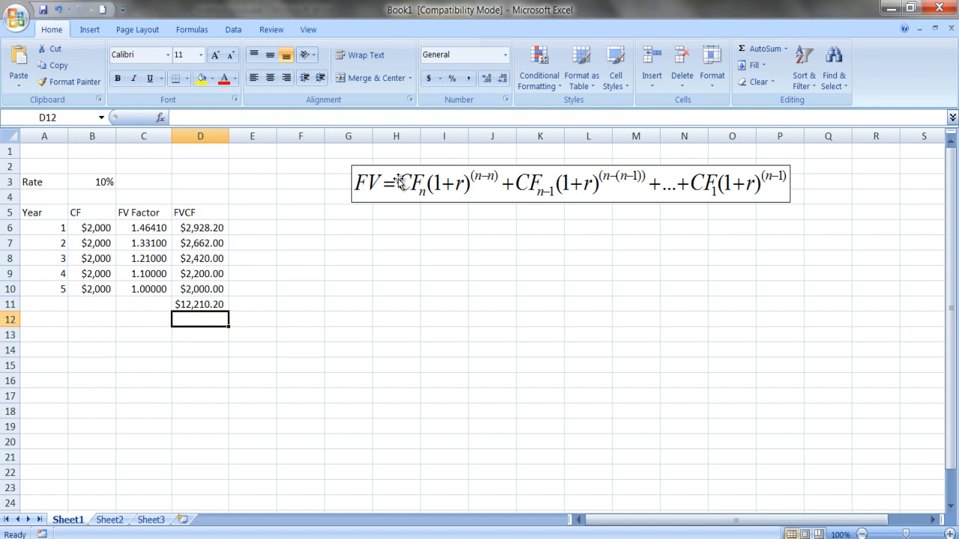
{"action": "mouse_move", "coordinate": [312, 228]}
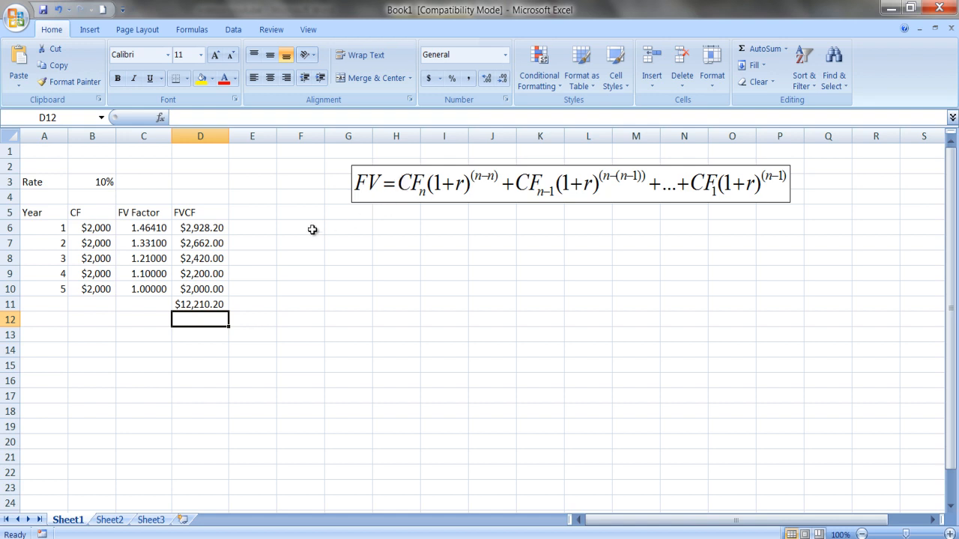
{"action": "left_click", "coordinate": [251, 213]}
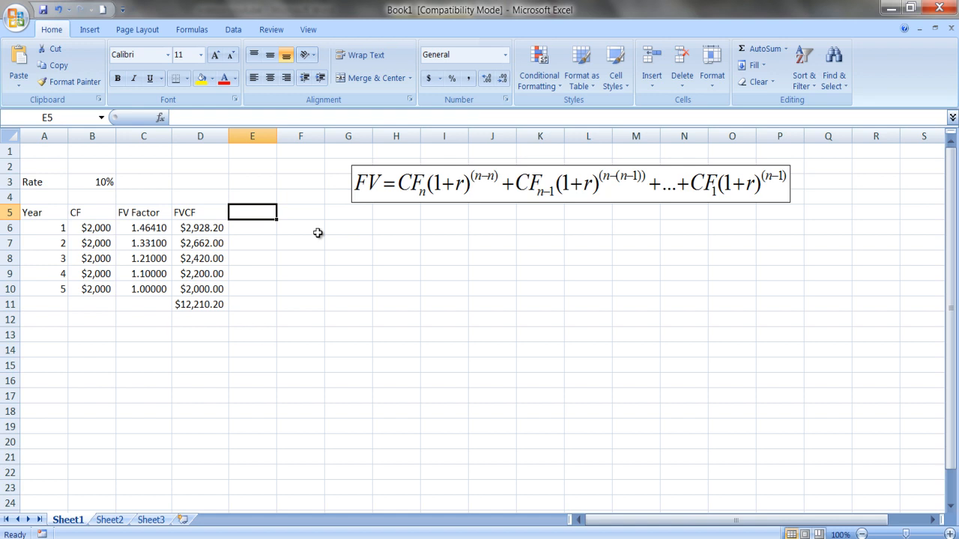
- Head column E 'FVCF' and begin =FV( with B$3 as the rate and 5 periods
{"action": "type", "text": "FVCF"}
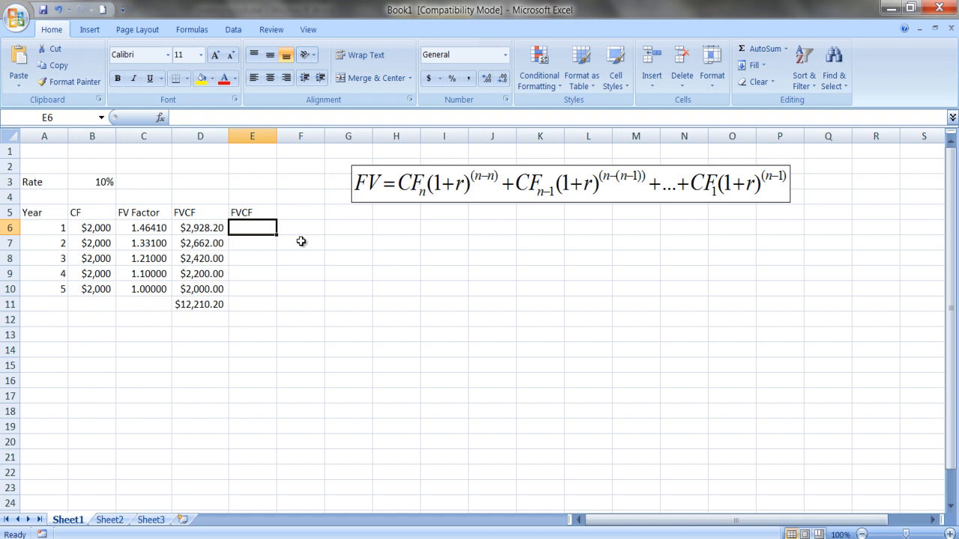
{"action": "type", "text": "="}
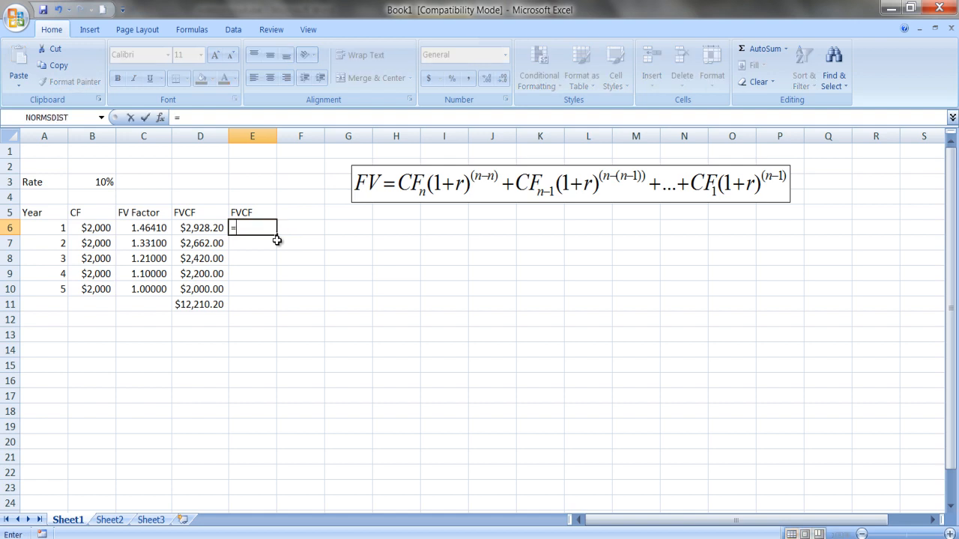
{"action": "type", "text": "fv("}
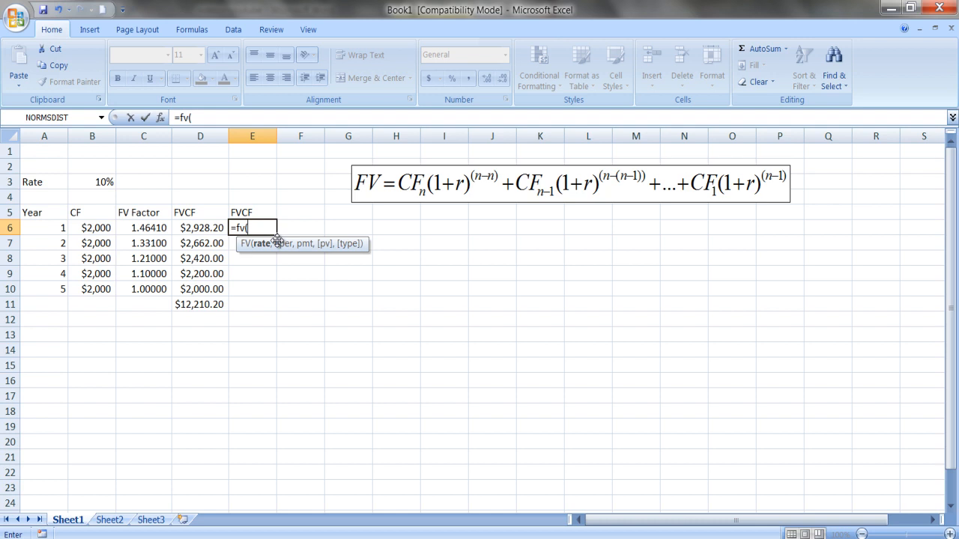
{"action": "left_click", "coordinate": [93, 181]}
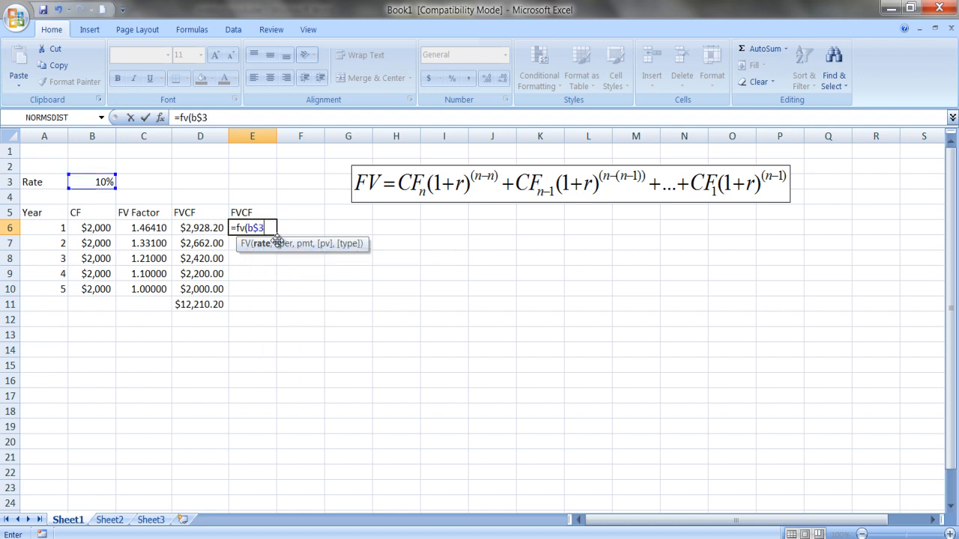
{"action": "type", "text": ","}
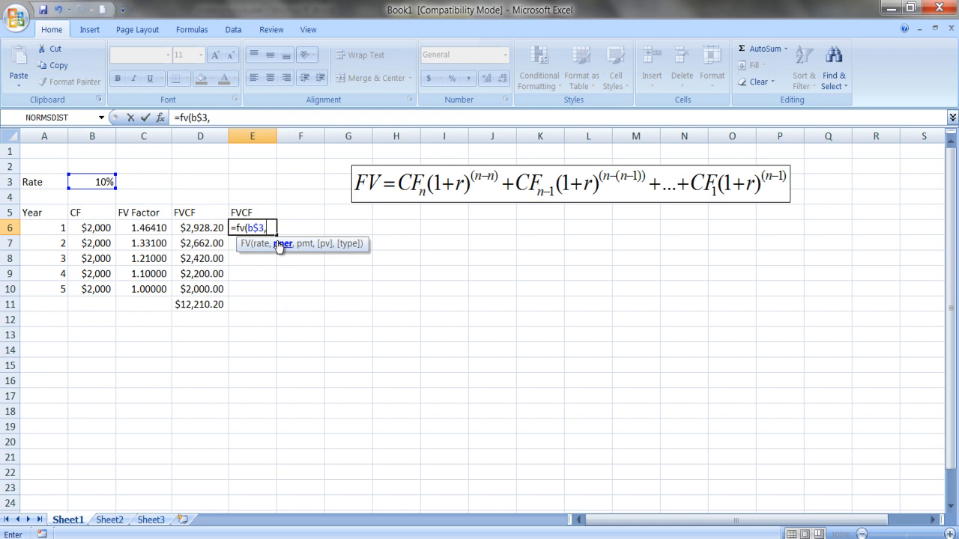
{"action": "type", "text": "5-a6)"}
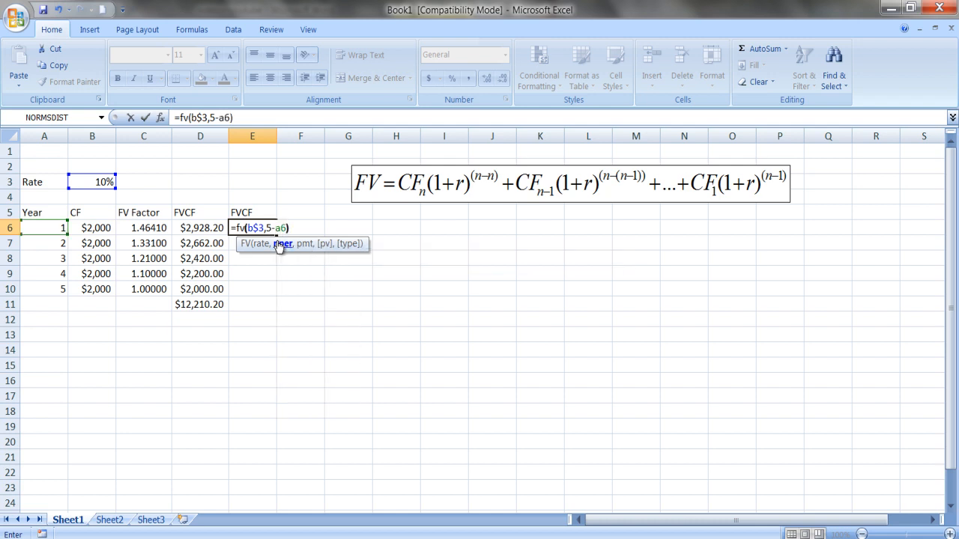
- Complete E6 as =FV(B$3,5-A6,0,B6), giving ($2,928.20)
{"action": "type", "text": ","}
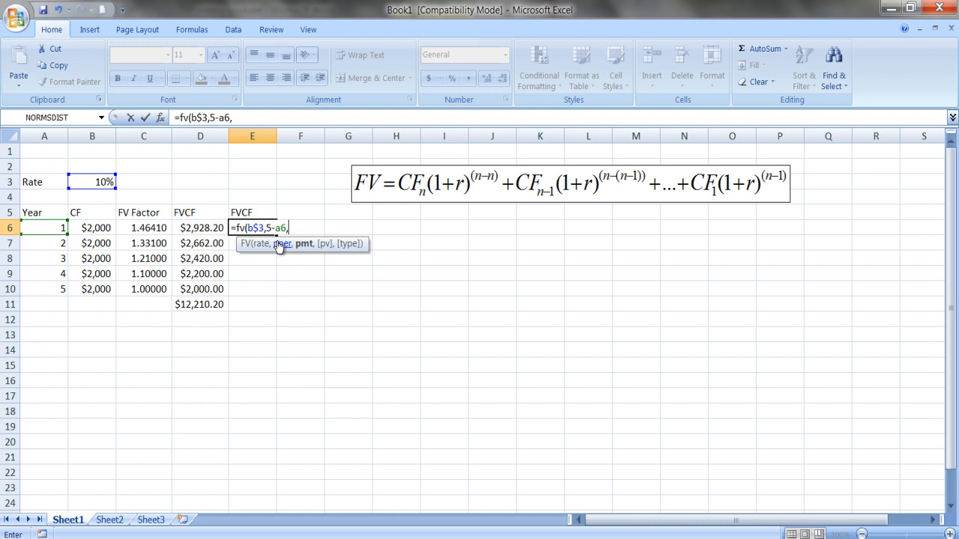
{"action": "type", "text": "0"}
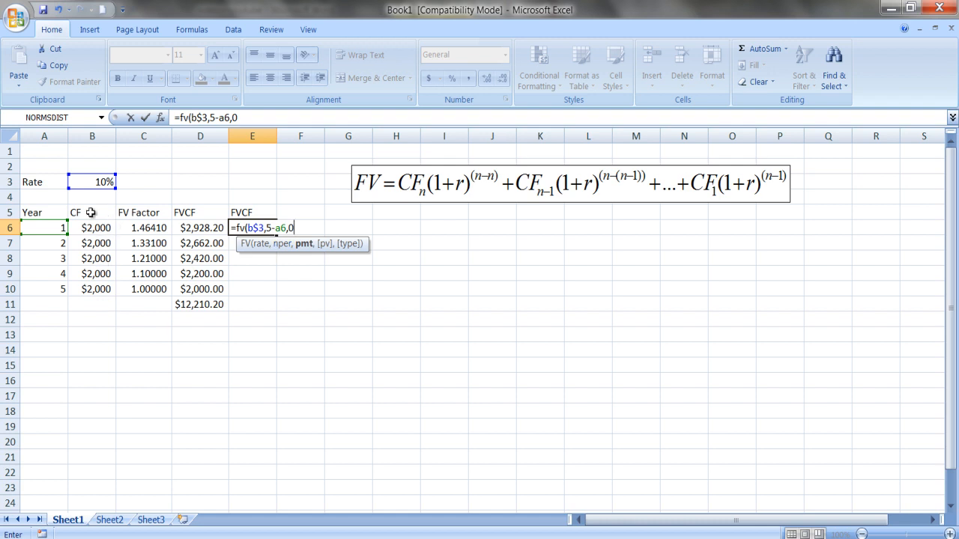
{"action": "mouse_move", "coordinate": [221, 331]}
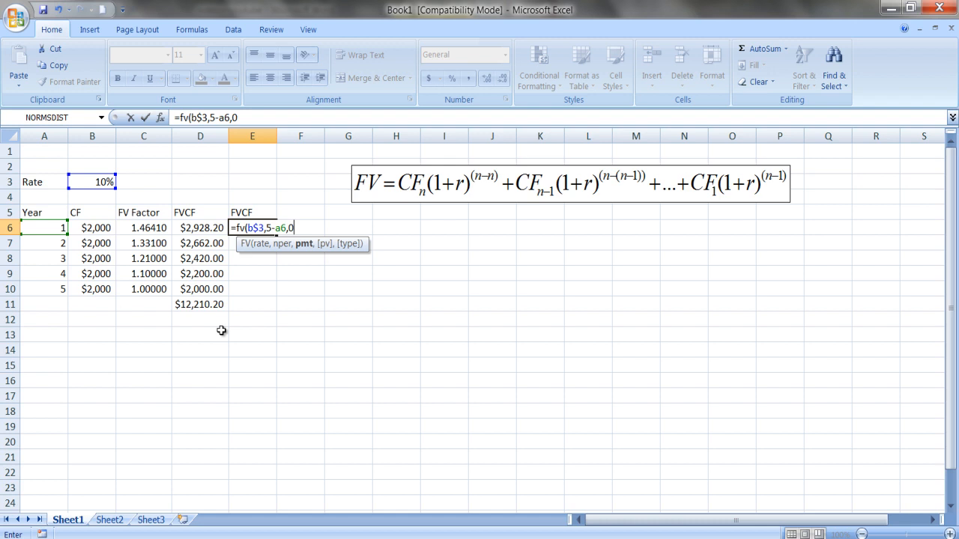
{"action": "mouse_move", "coordinate": [297, 321]}
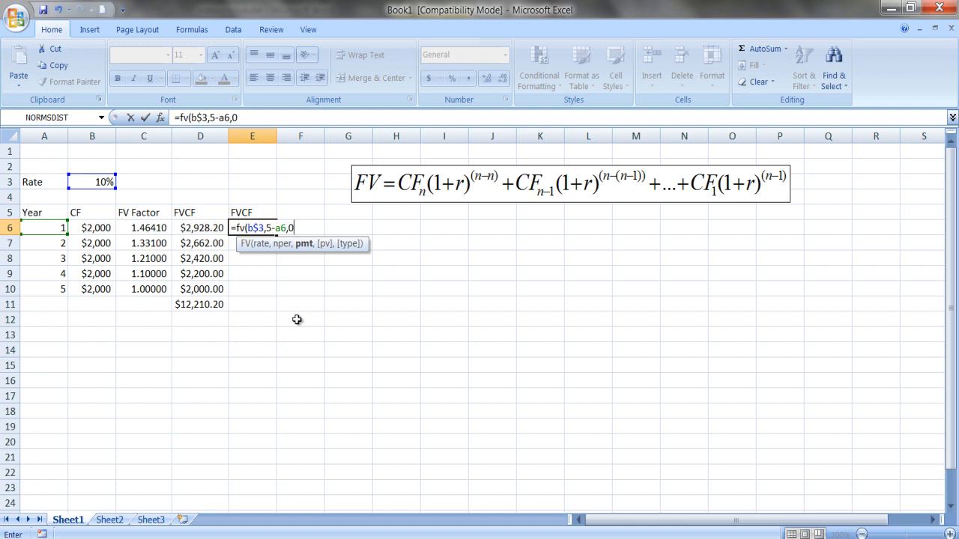
{"action": "type", "text": ","}
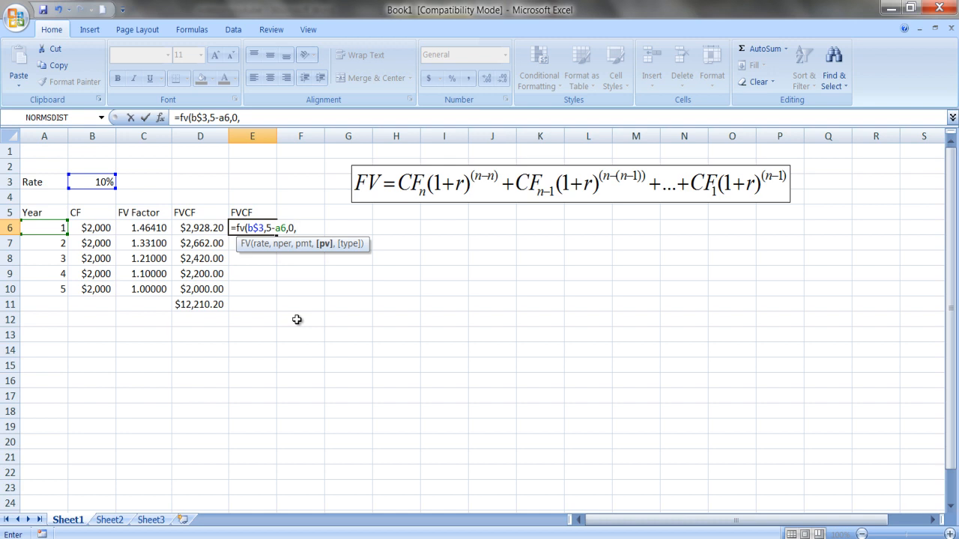
{"action": "type", "text": "b"}
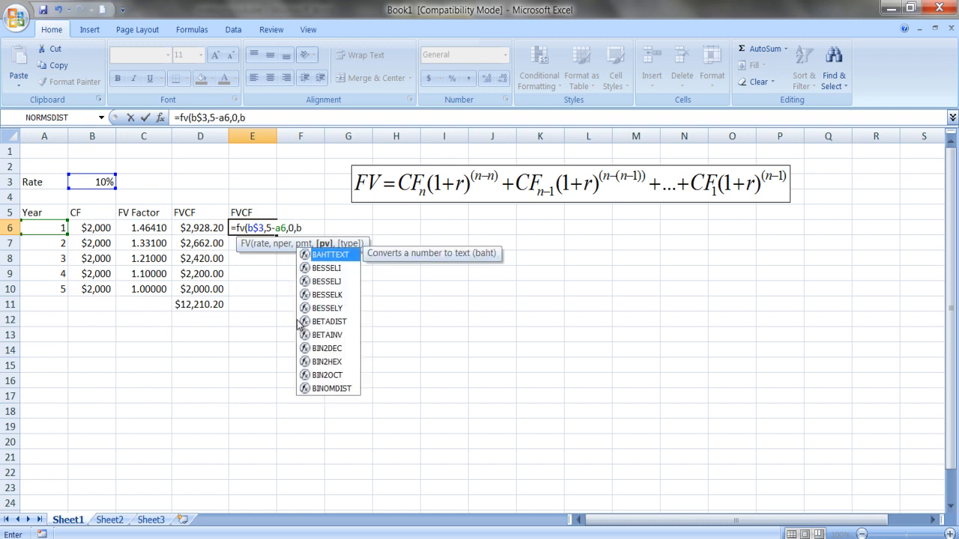
{"action": "type", "text": "6"}
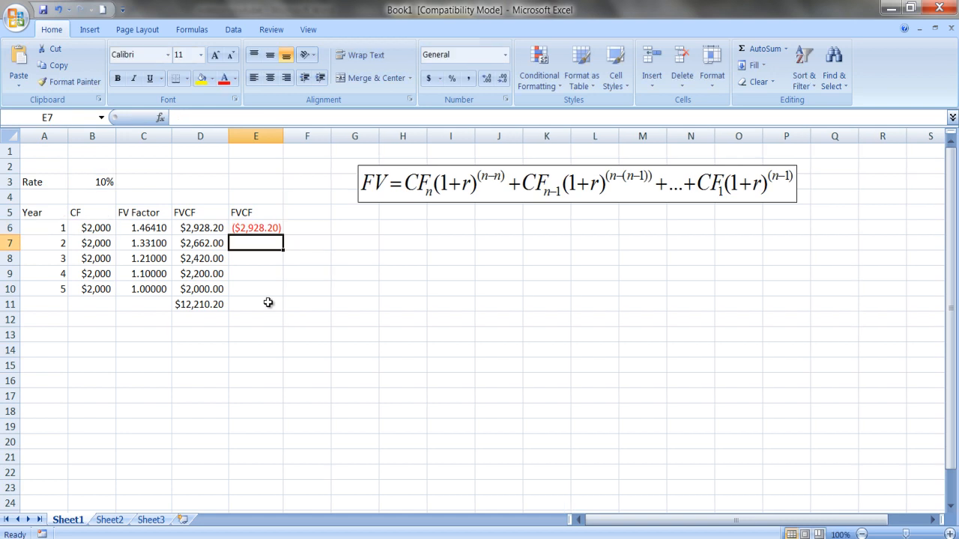
{"action": "mouse_move", "coordinate": [247, 227]}
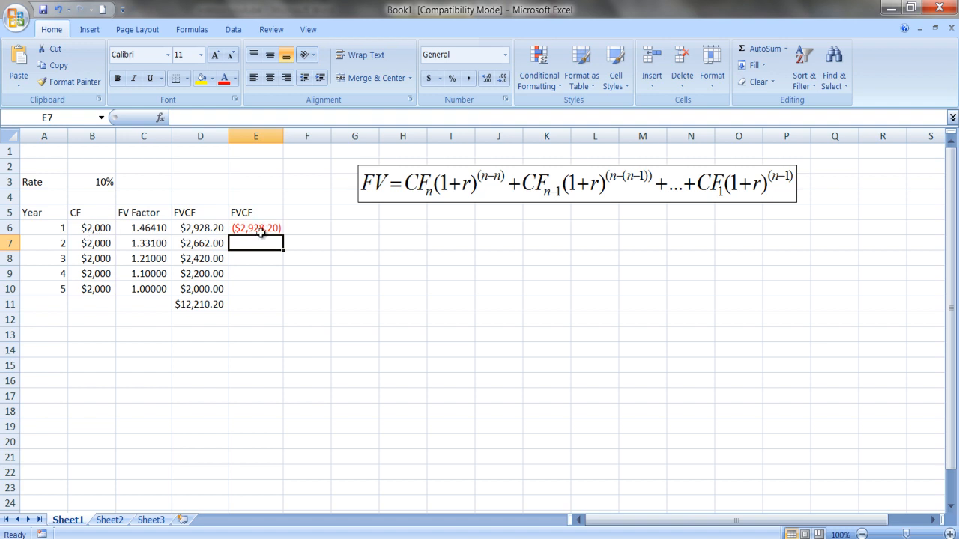
- Fill the FV function from E6 down to E10 and total the column below
{"action": "left_click", "coordinate": [256, 228]}
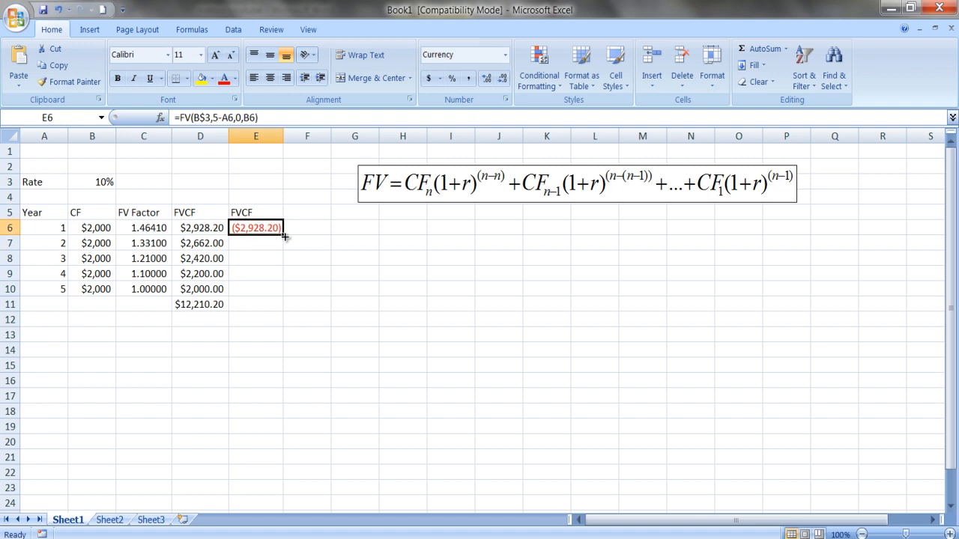
{"action": "left_click_drag", "start_coordinate": [282, 234], "coordinate": [281, 295]}
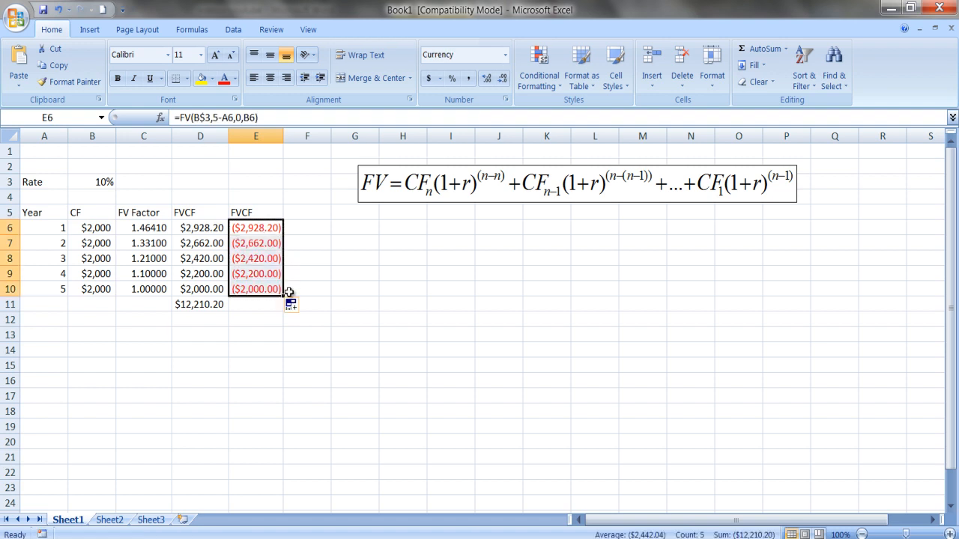
{"action": "left_click", "coordinate": [256, 305]}
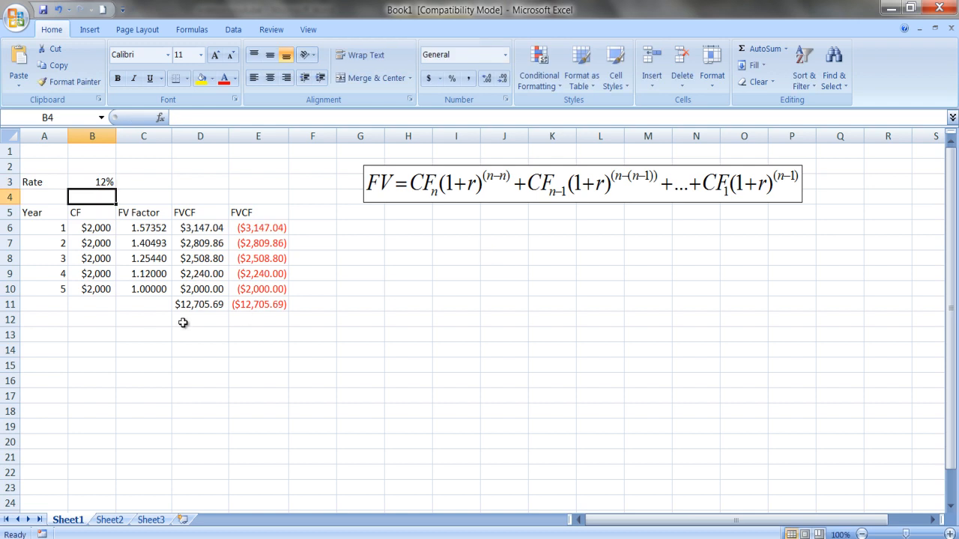
{"action": "mouse_move", "coordinate": [210, 308]}
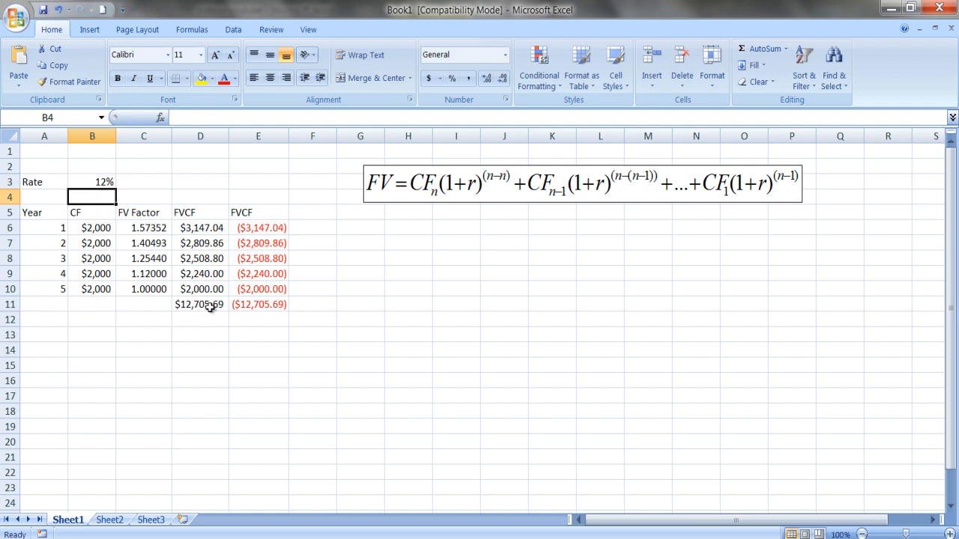
- Set the rate in B3 to 8% so both columns recalculate to $11,733.20
{"action": "left_click", "coordinate": [92, 183]}
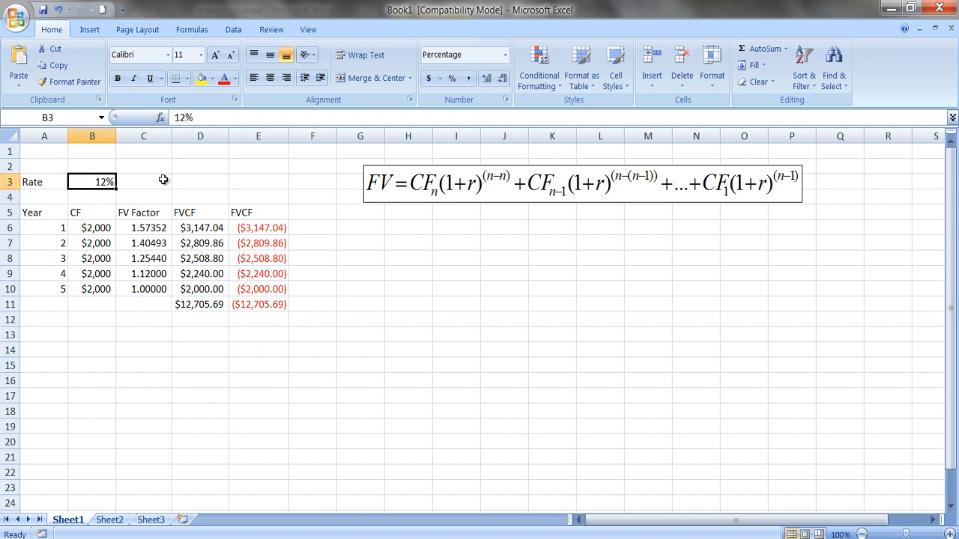
{"action": "type", "text": "8%"}
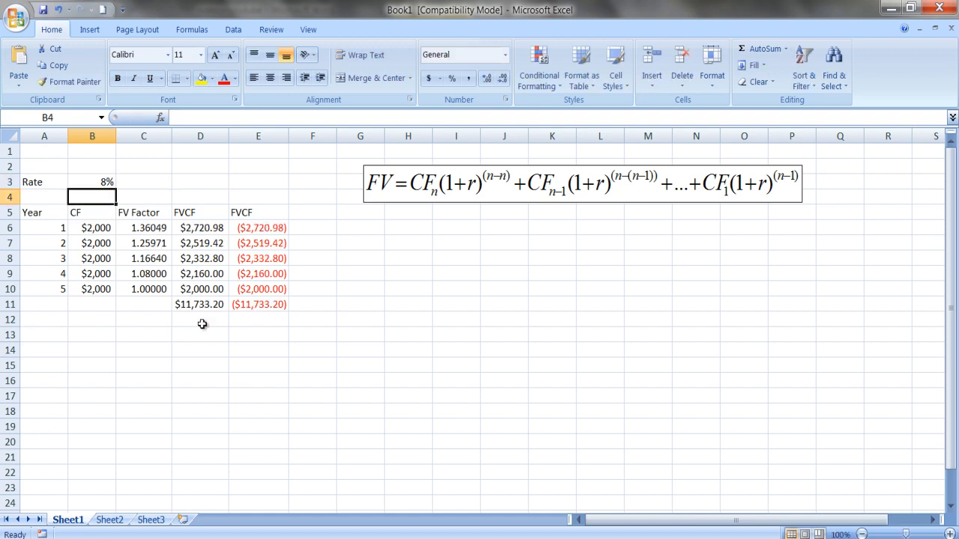
{"action": "mouse_move", "coordinate": [411, 348]}
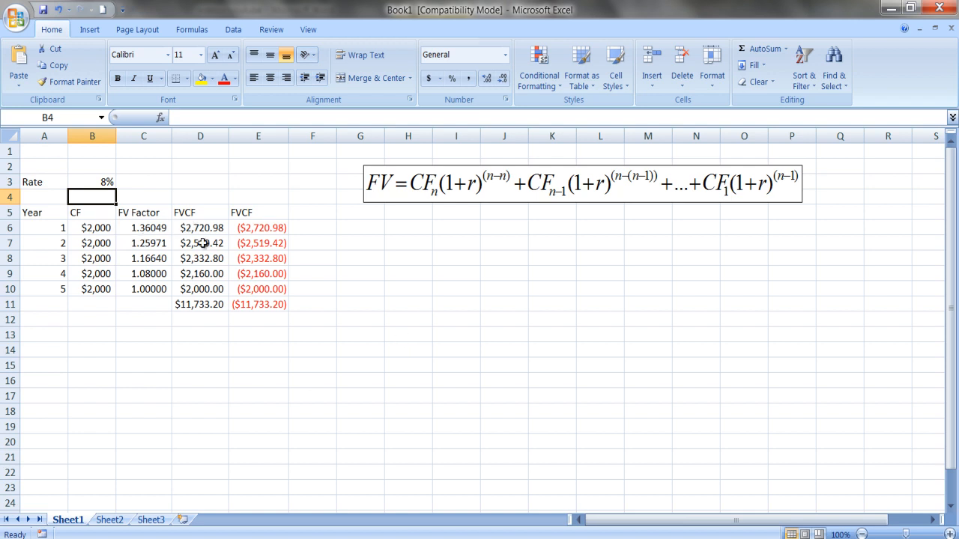
{"action": "mouse_move", "coordinate": [282, 228]}
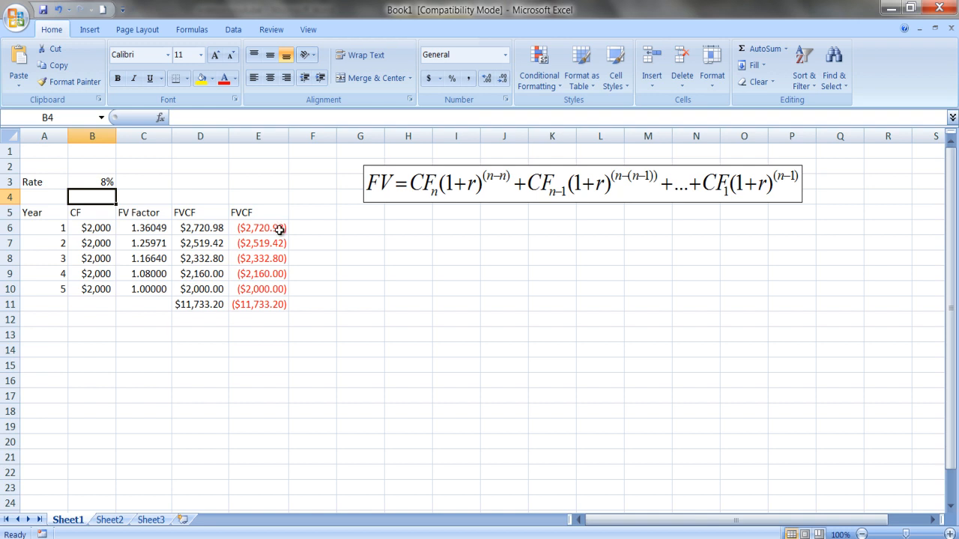
{"action": "mouse_move", "coordinate": [252, 234]}
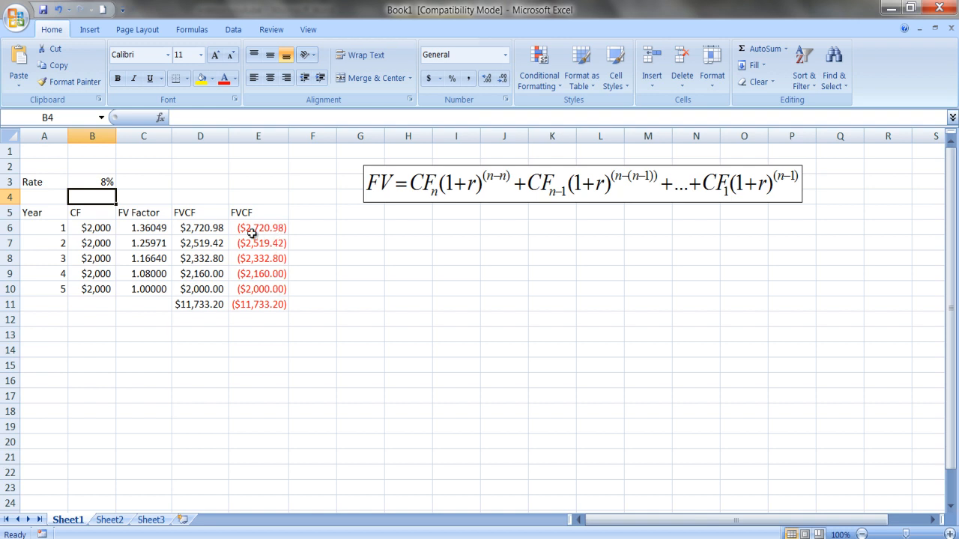
{"action": "mouse_move", "coordinate": [274, 258]}
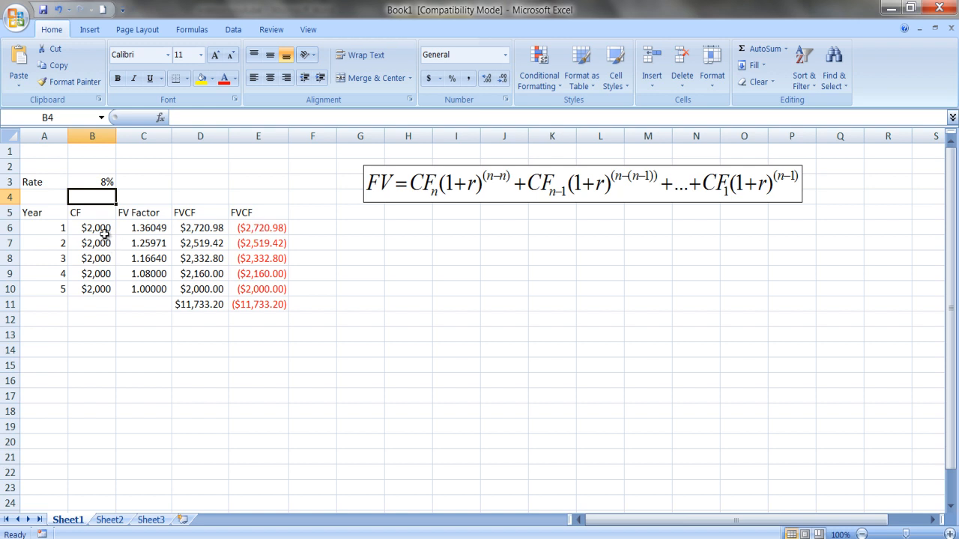
{"action": "mouse_move", "coordinate": [150, 237]}
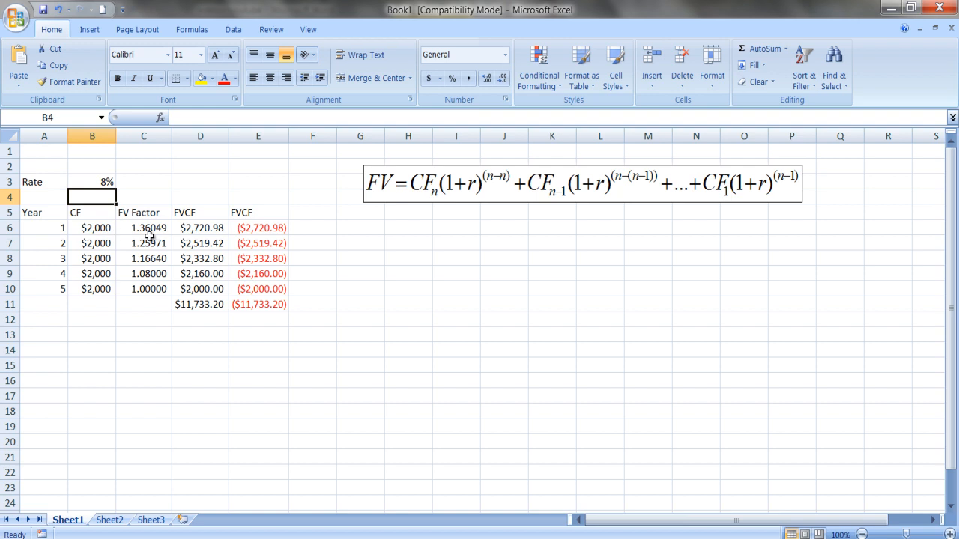
{"action": "mouse_move", "coordinate": [147, 234]}
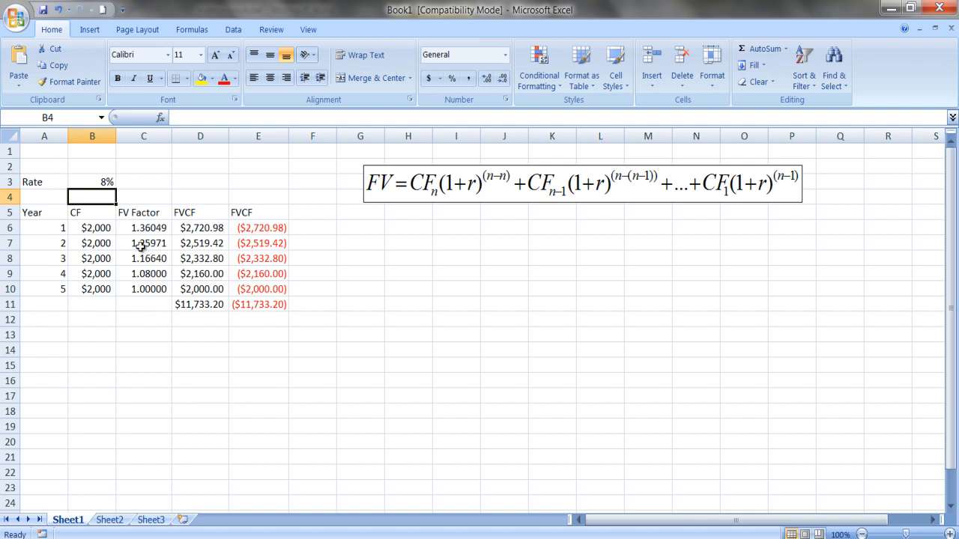
{"action": "mouse_move", "coordinate": [336, 284]}
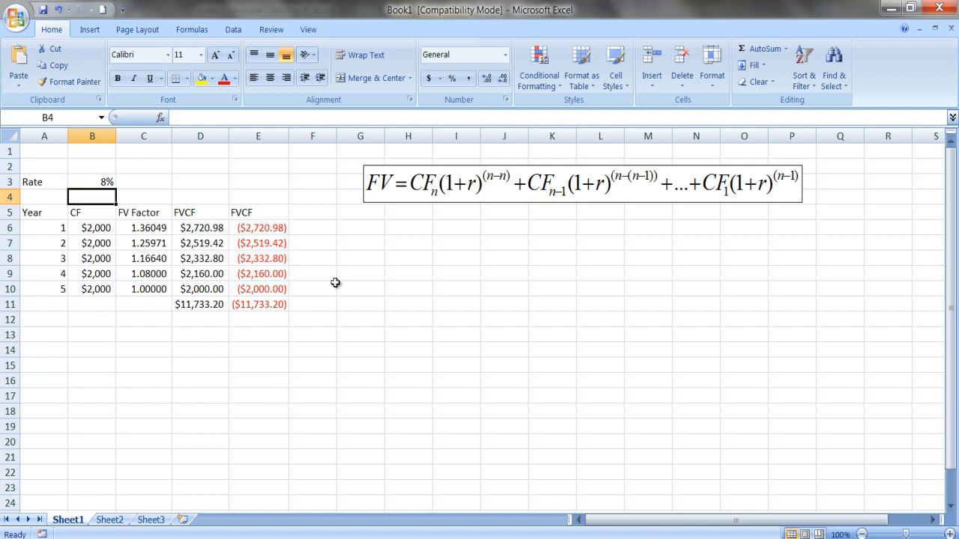
{"action": "mouse_move", "coordinate": [381, 279]}
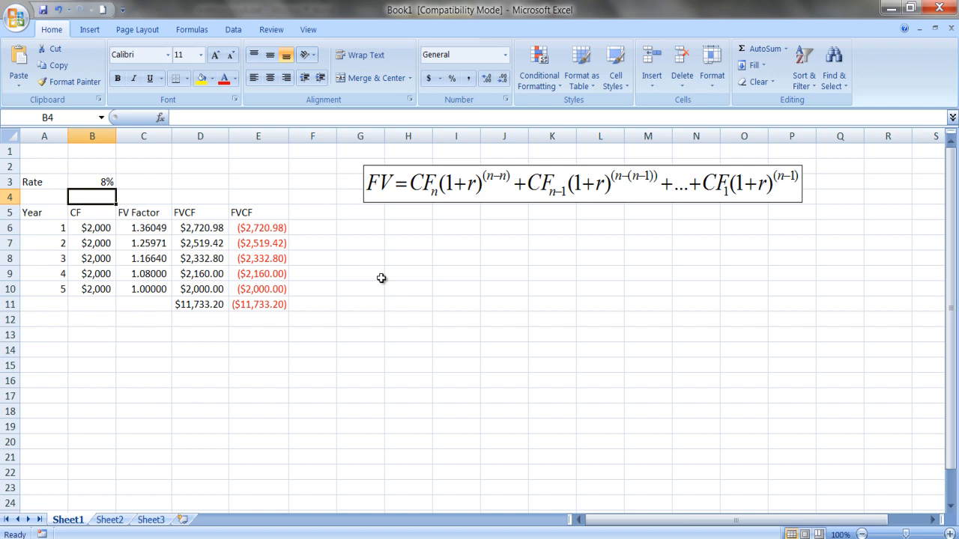